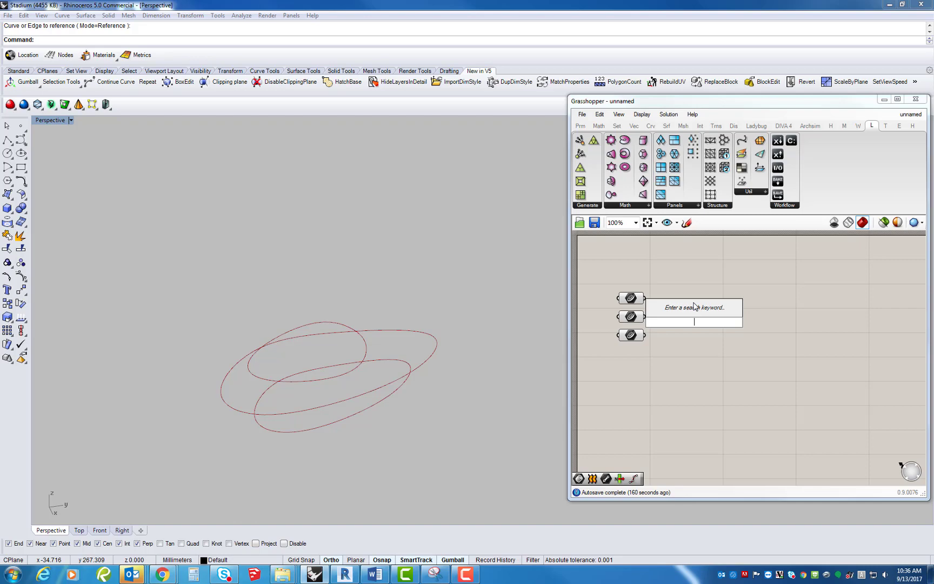
Add a Loft component fed by the three referenced curves, previewing the ring surface.
text(lox)
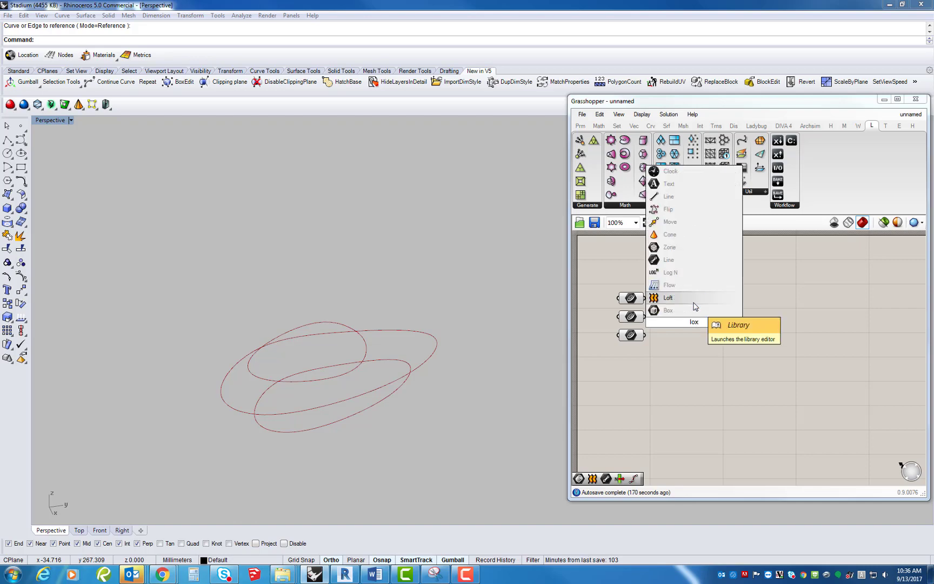
click(668, 298)
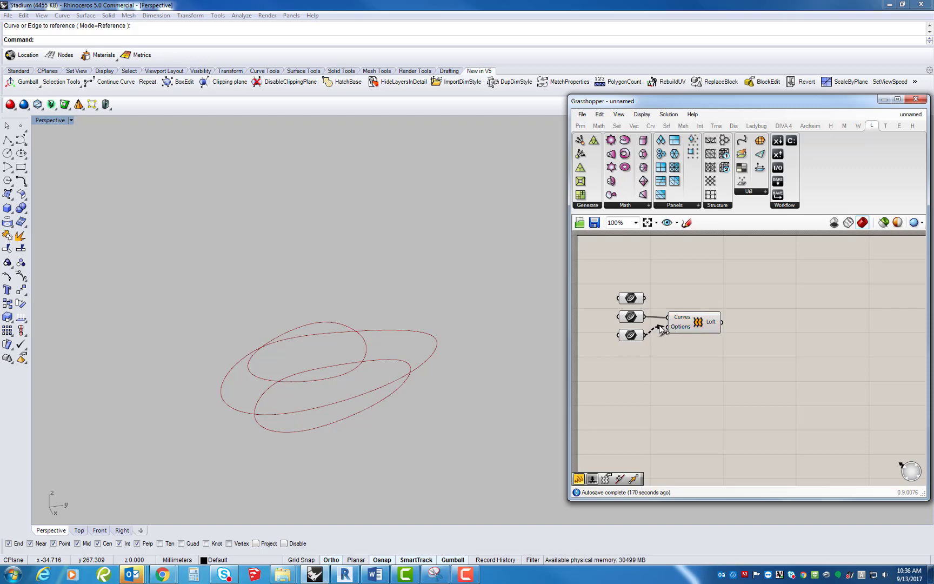
scroll(up, 3)
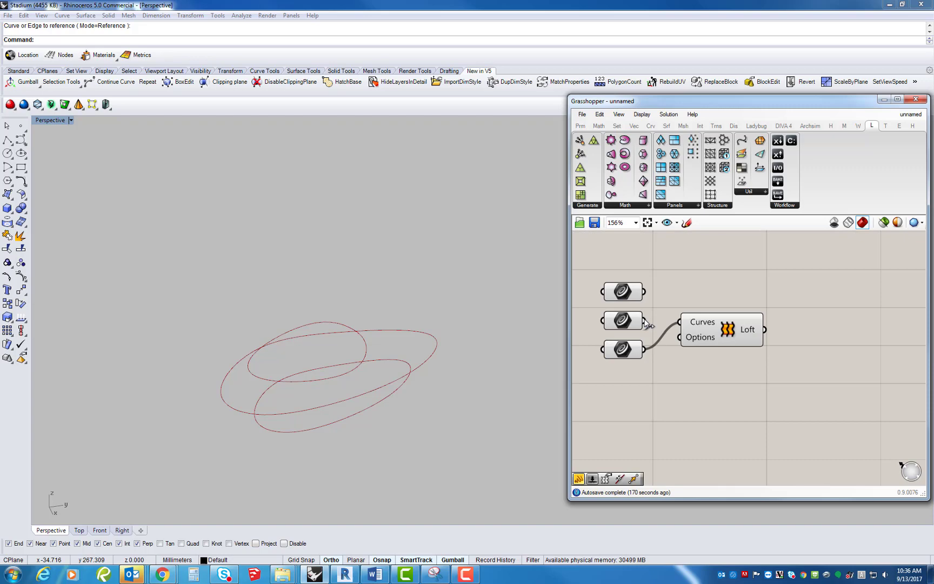
scroll(down, 3)
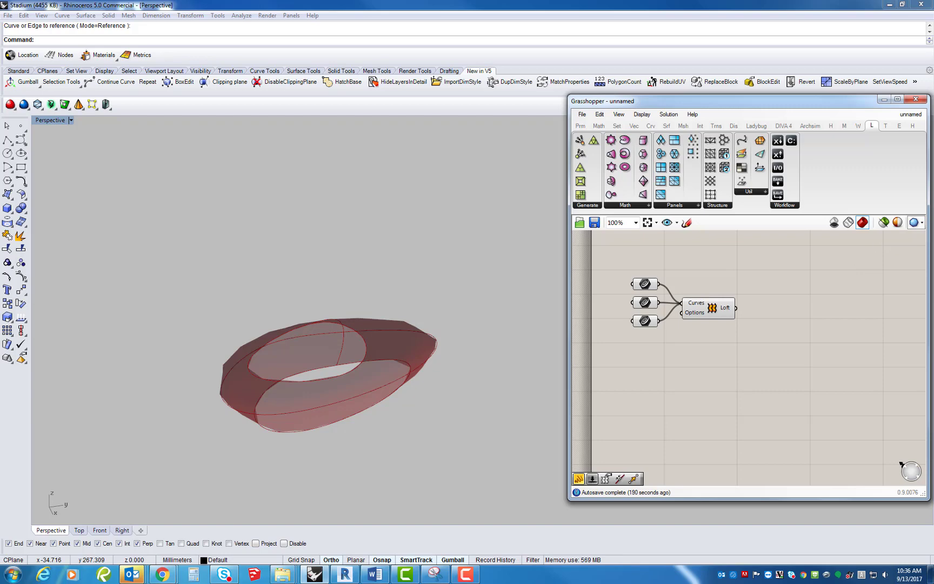
Add a Surface parameter after Loft so the ring surface passes through it.
scroll(down, 3)
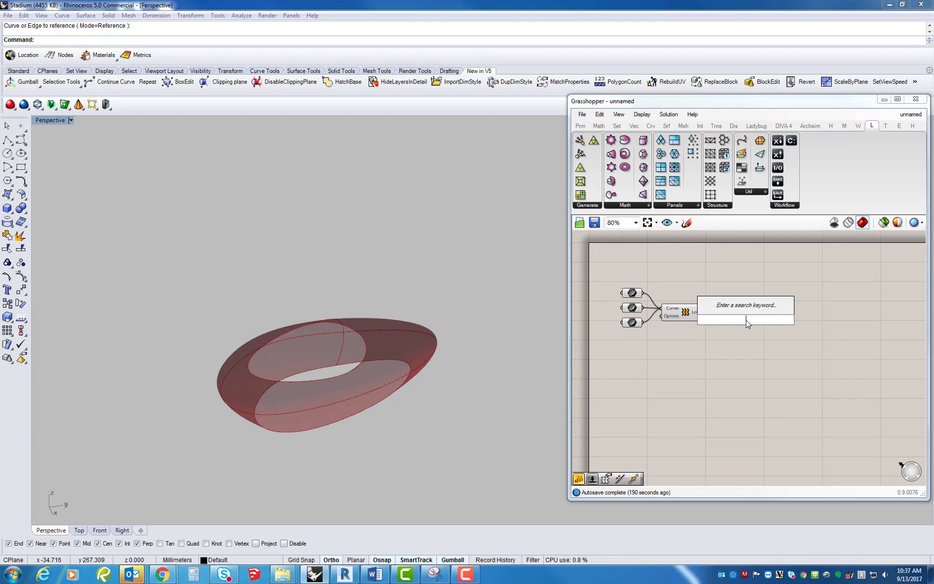
text(sure)
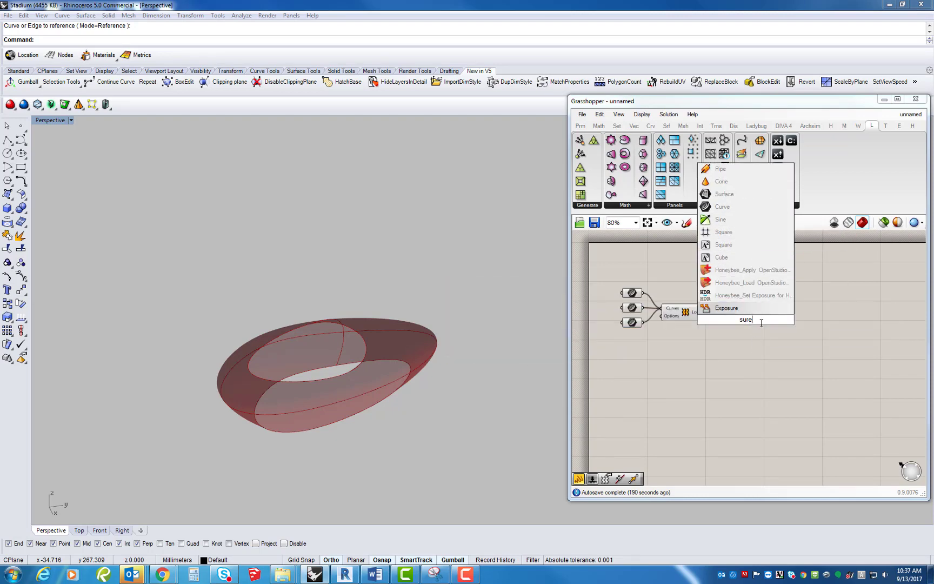
text(surf)
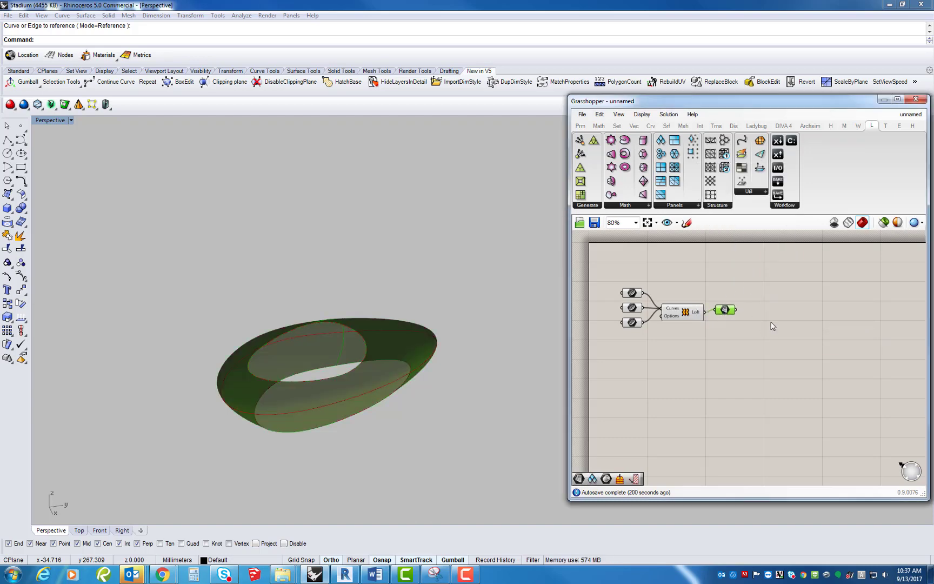
click(649, 125)
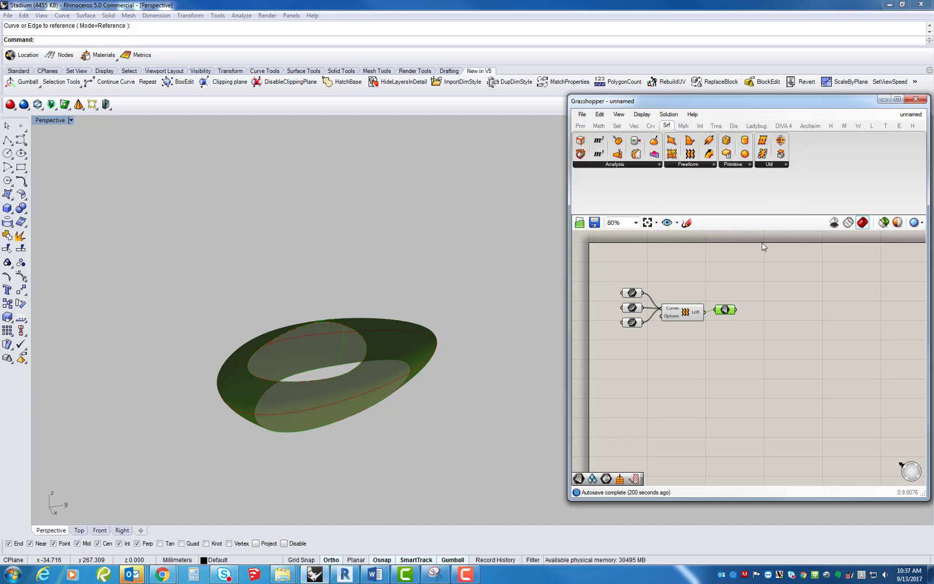
mouse_move(655, 185)
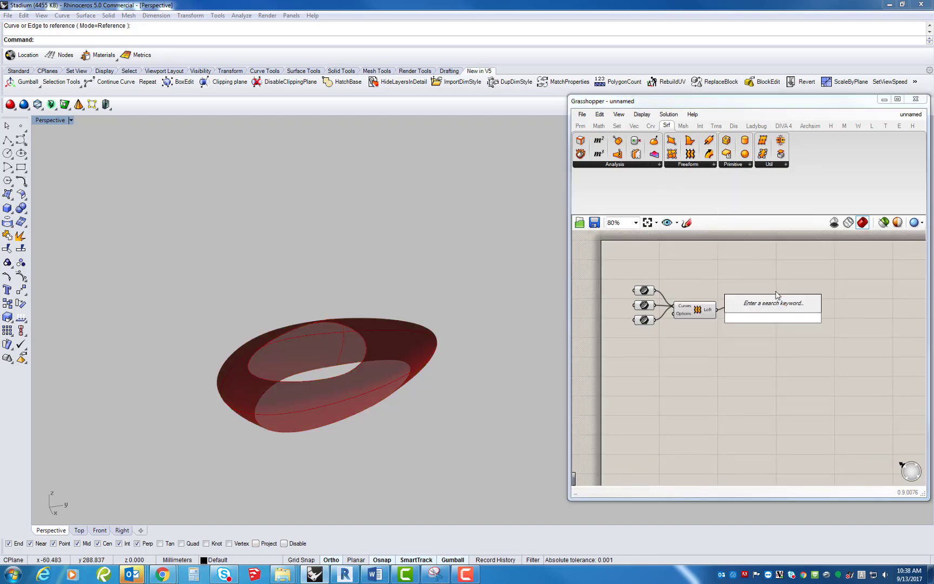
Add a Surface Box (Twisted Box) on the ring surface and a Divide Domain² divider below it.
text(surfa)
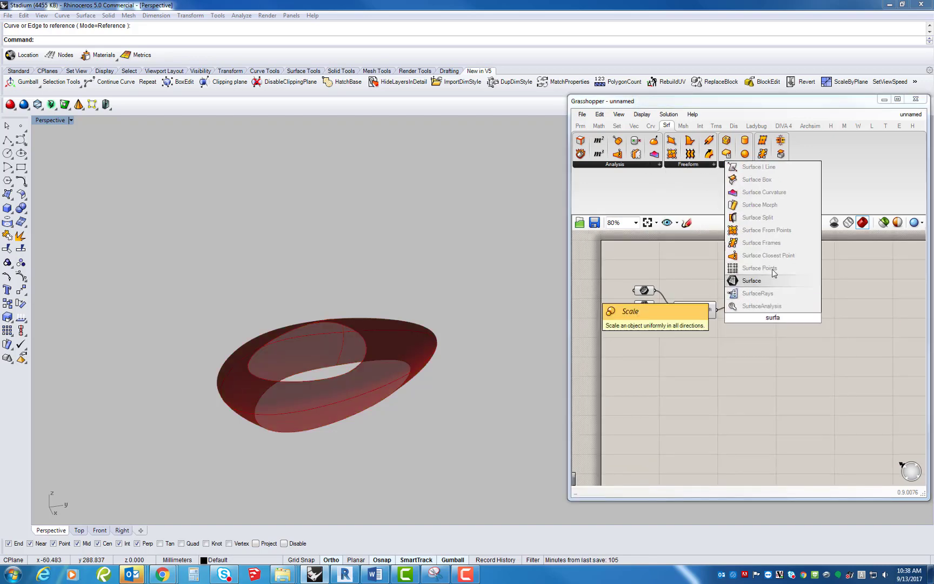
mouse_move(768, 255)
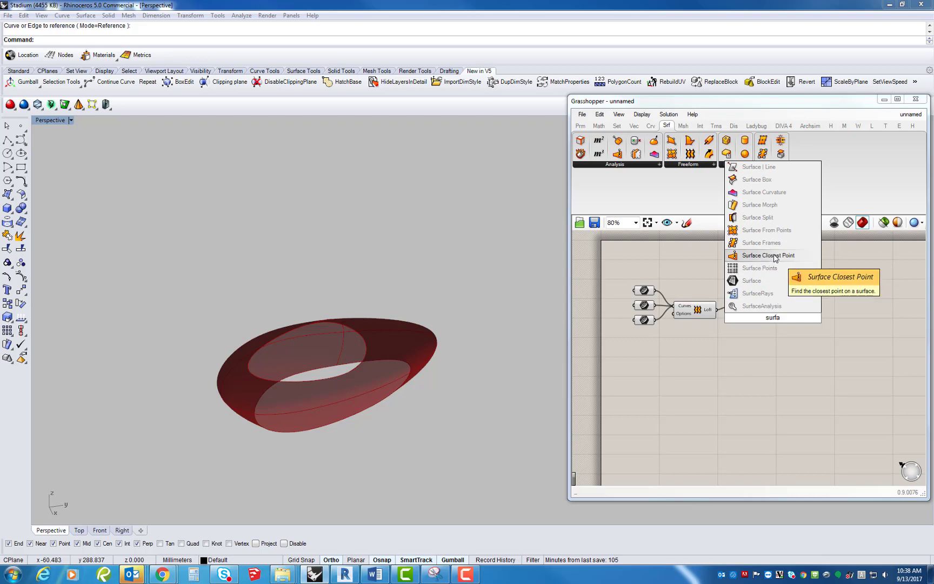
mouse_move(757, 179)
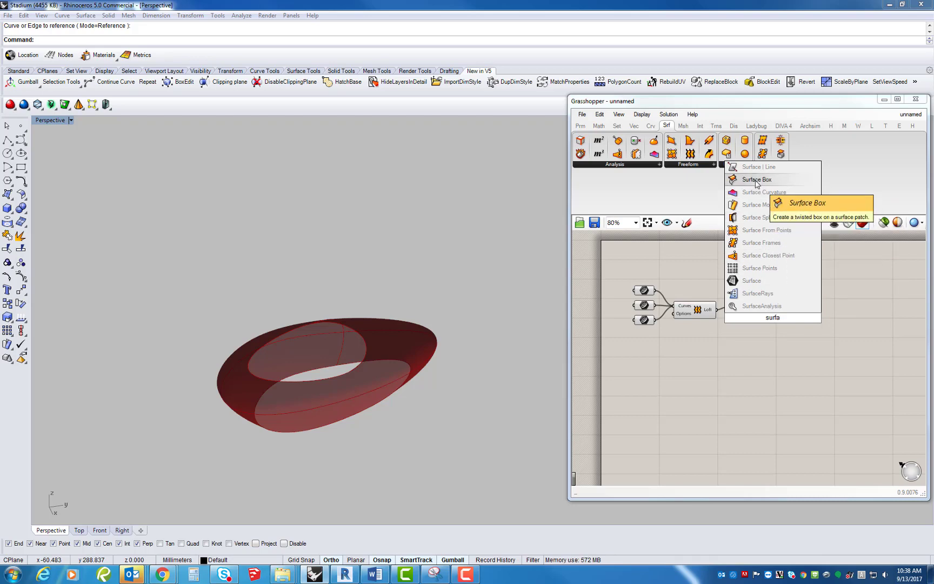
click(755, 179)
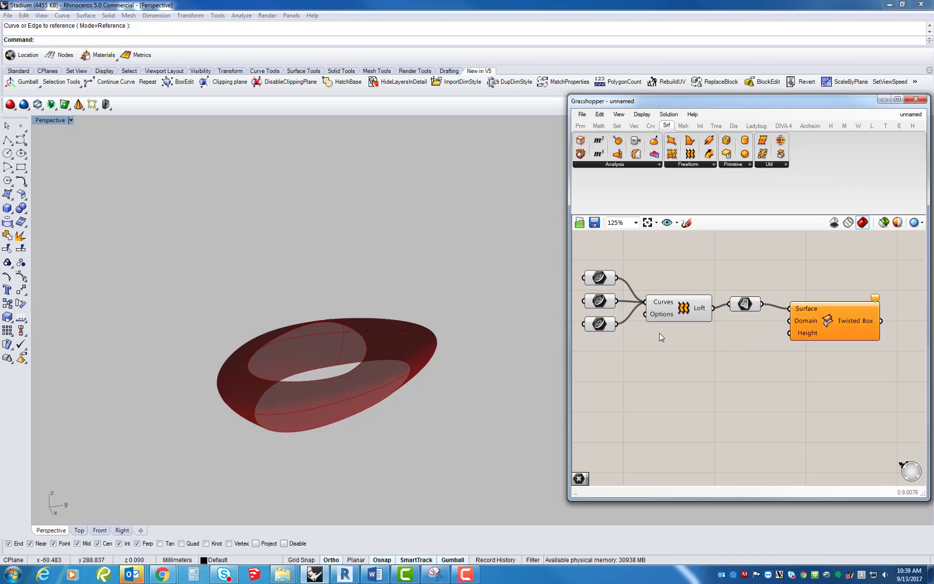
scroll(down, 3)
text(doma)
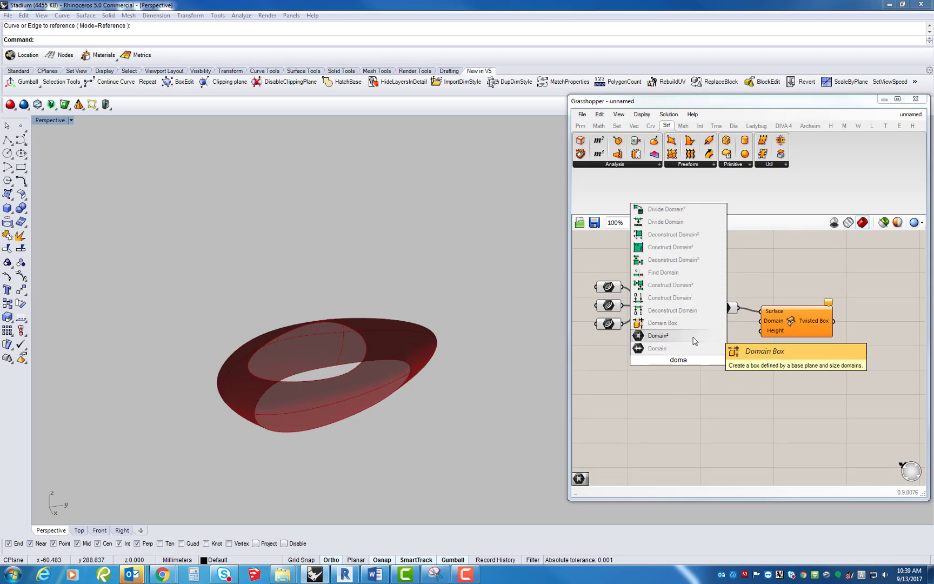
click(683, 366)
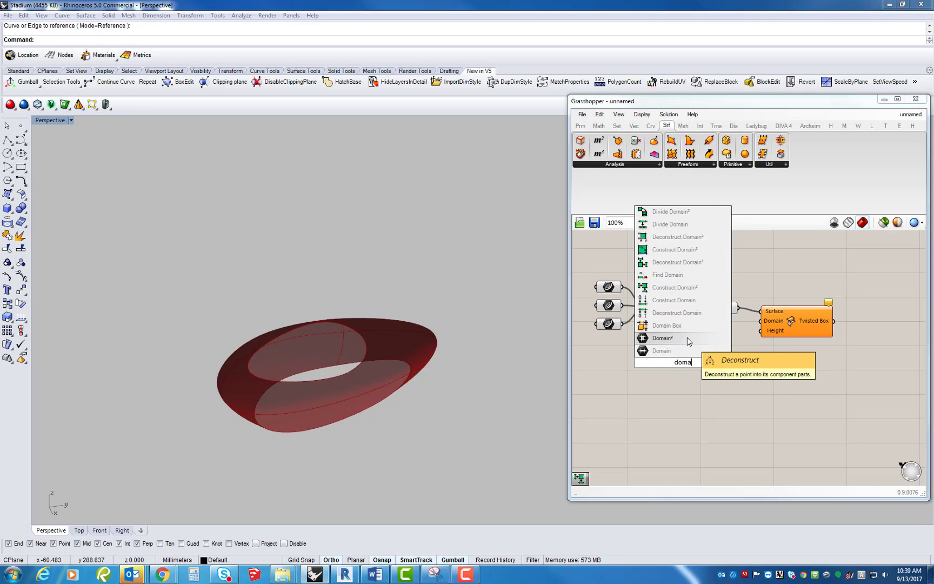
mouse_move(663, 337)
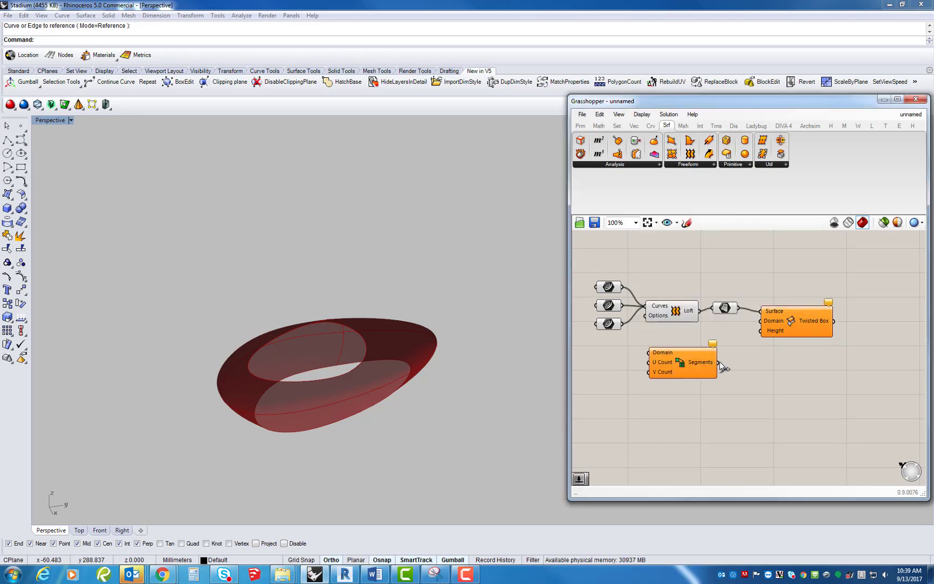
Add a Box Morph component with the ring's twisted boxes wired as its target.
scroll(down, 3)
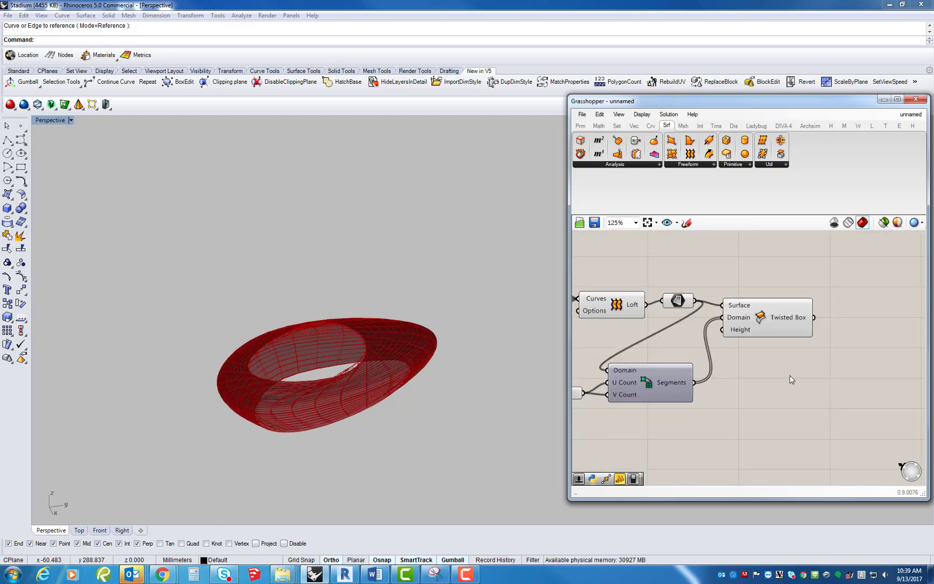
scroll(down, 3)
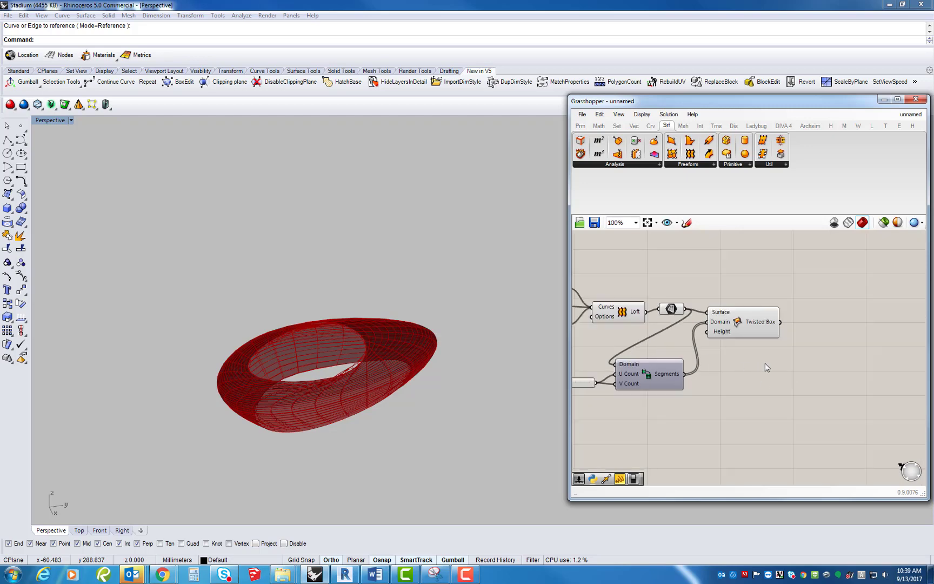
double_click(768, 358)
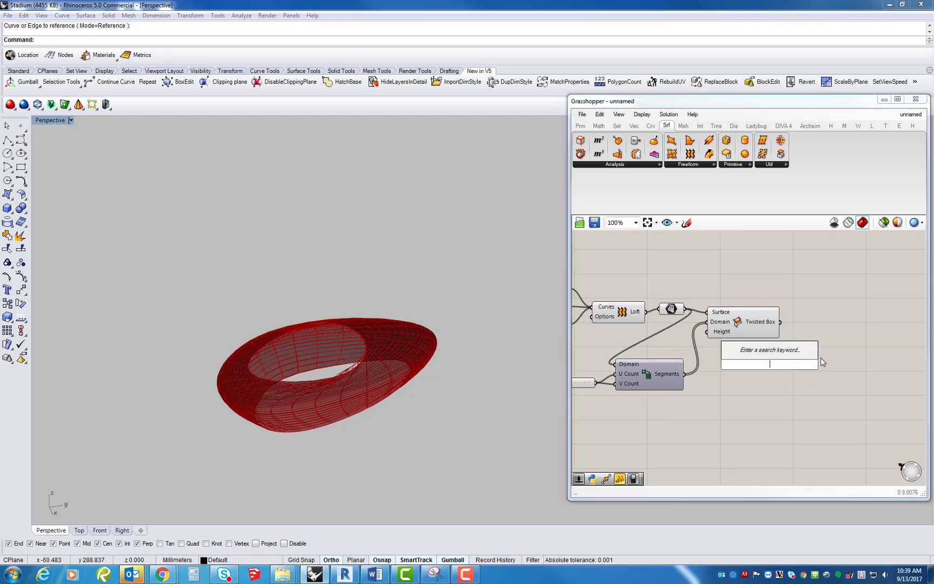
mouse_move(821, 354)
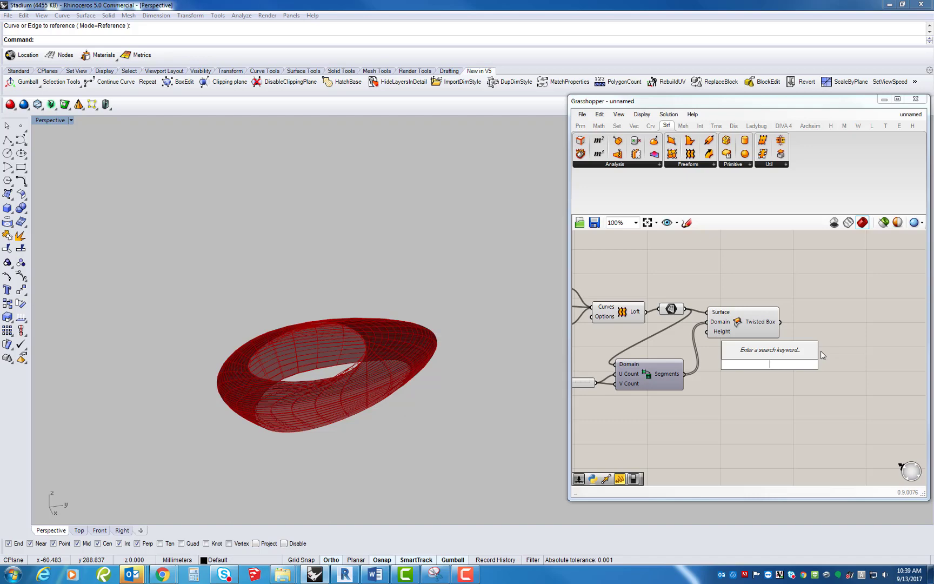
text(bo)
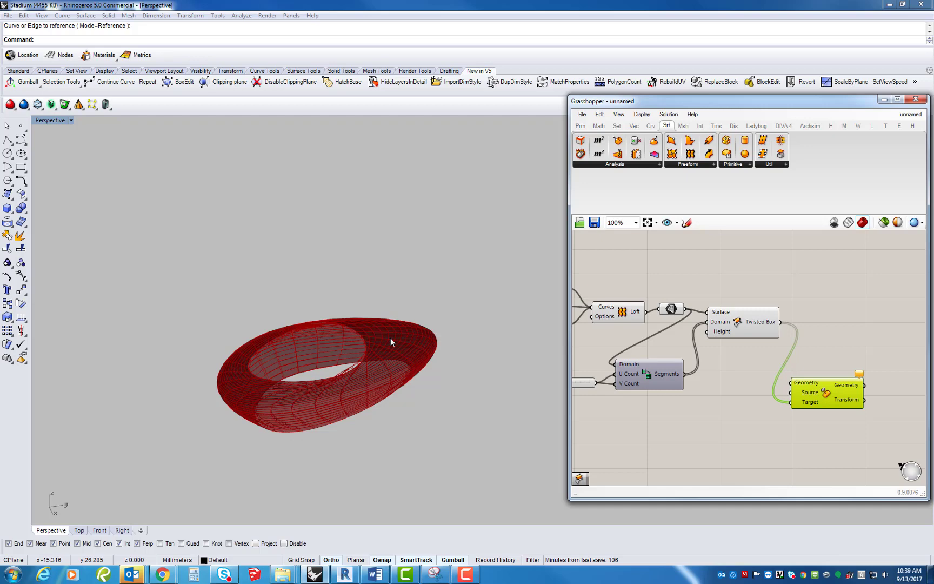
mouse_move(330, 431)
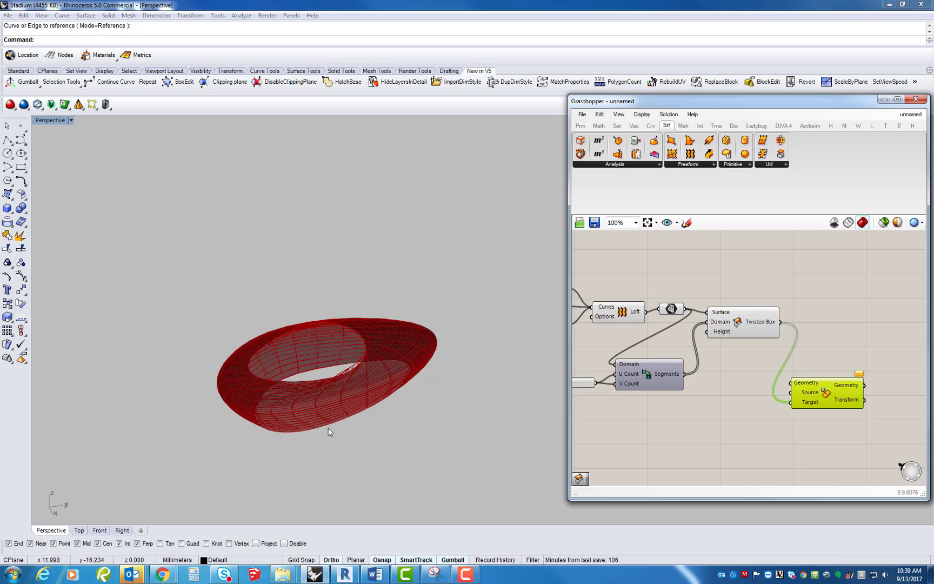
mouse_move(353, 415)
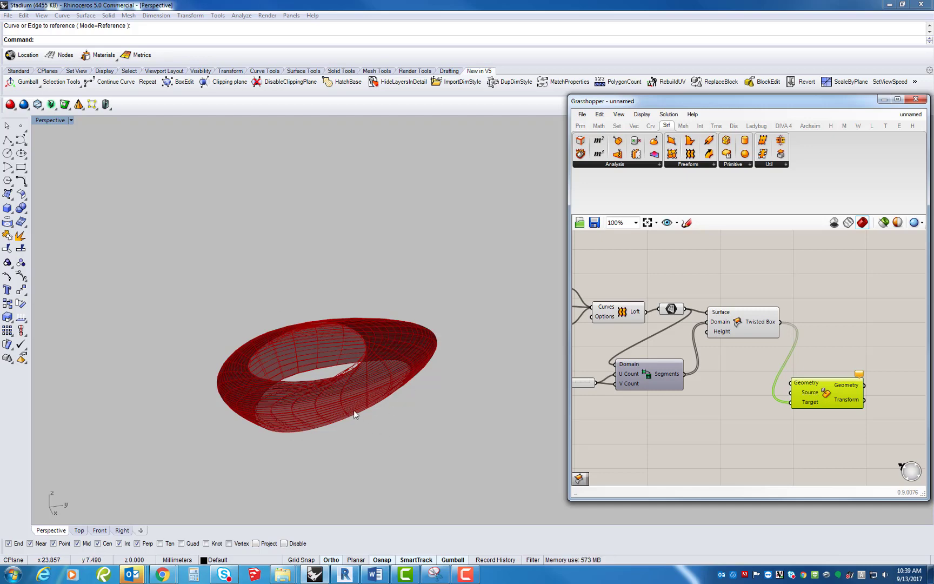
mouse_move(531, 434)
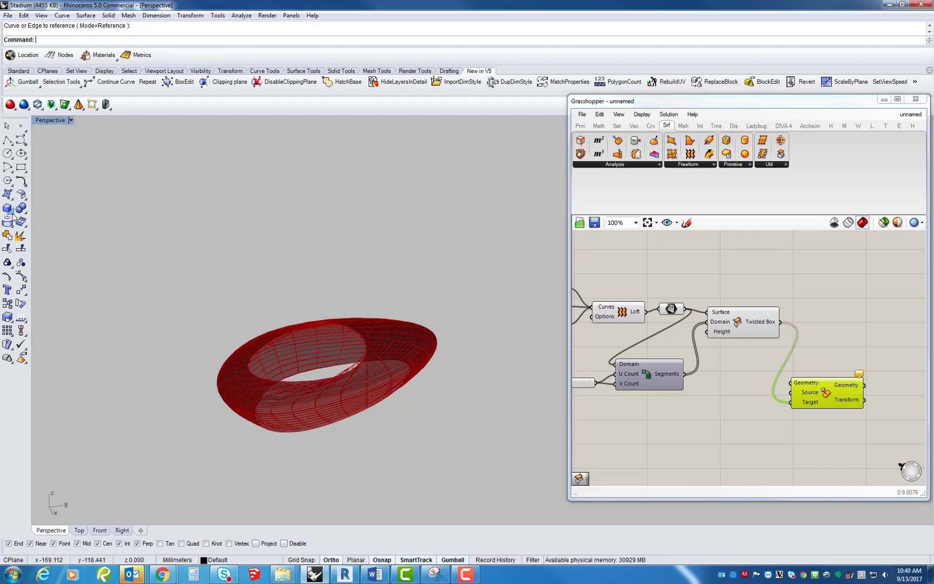
Draw a small tapered box solid beside the ring and reference it into a Geometry parameter.
click(9, 208)
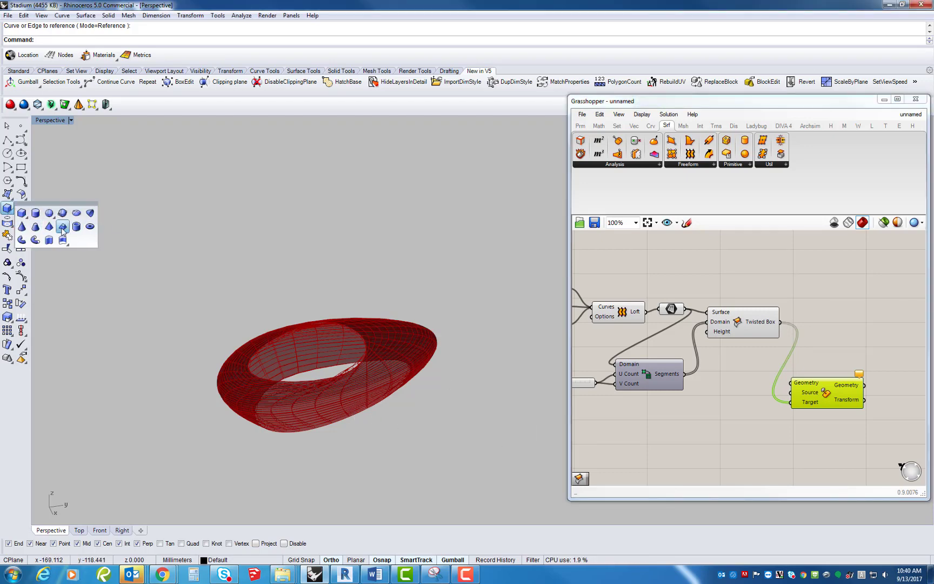
click(62, 227)
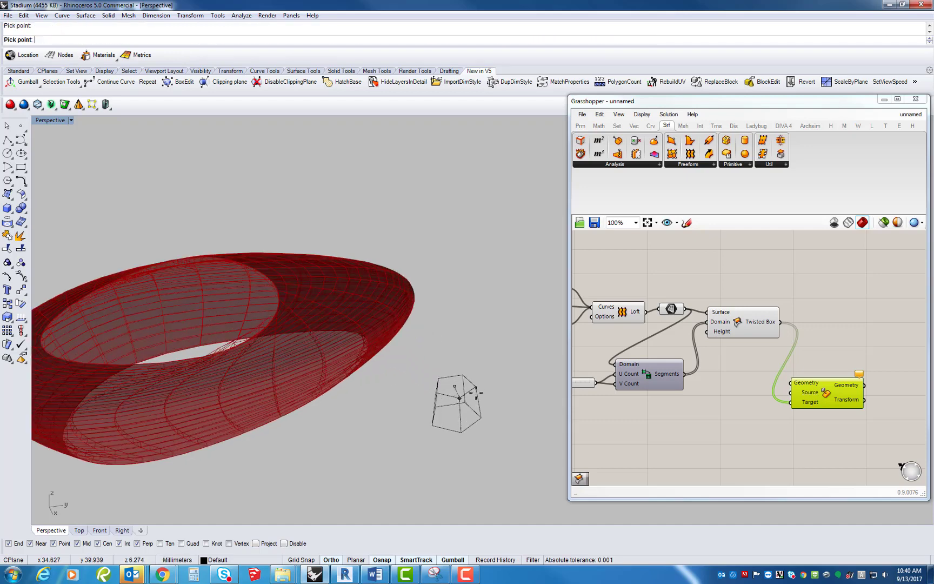
click(456, 402)
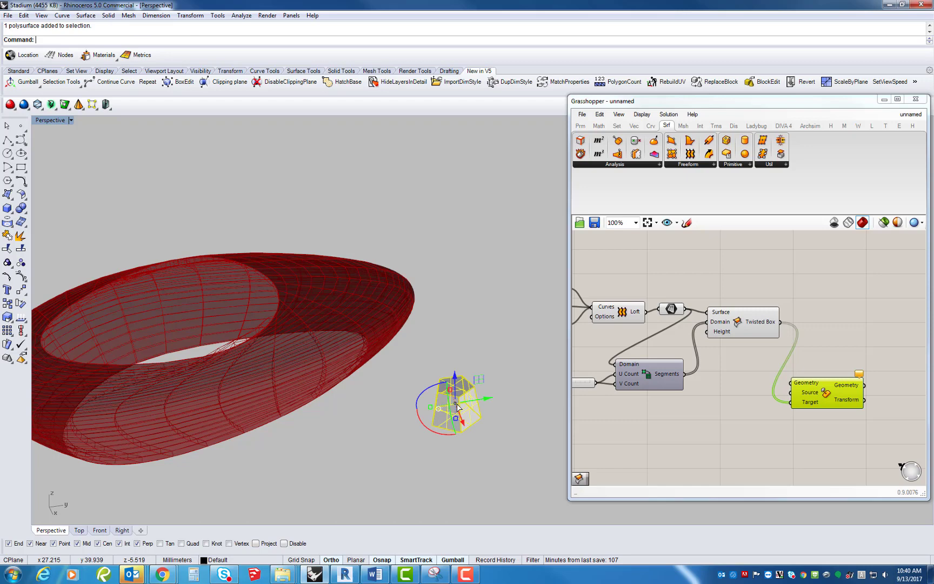
mouse_move(431, 410)
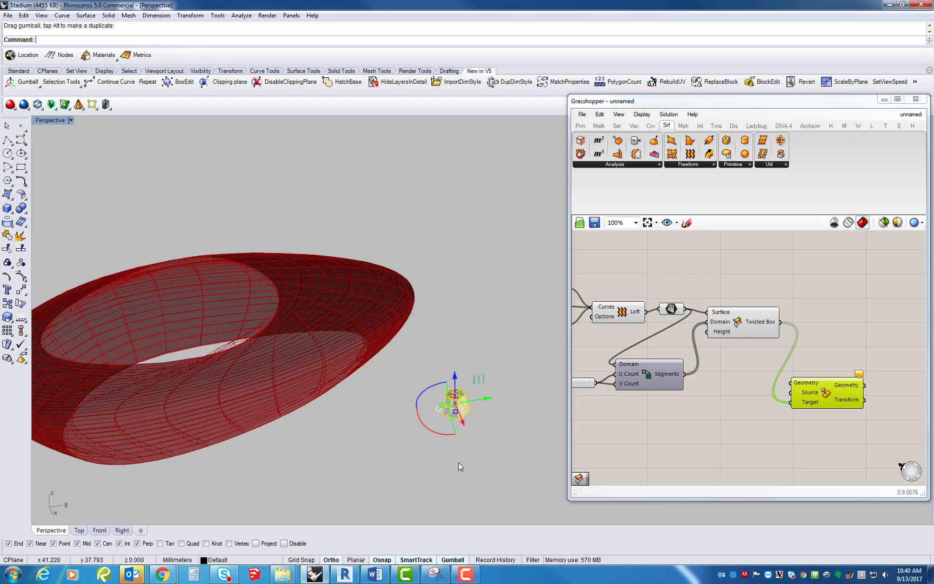
double_click(717, 422)
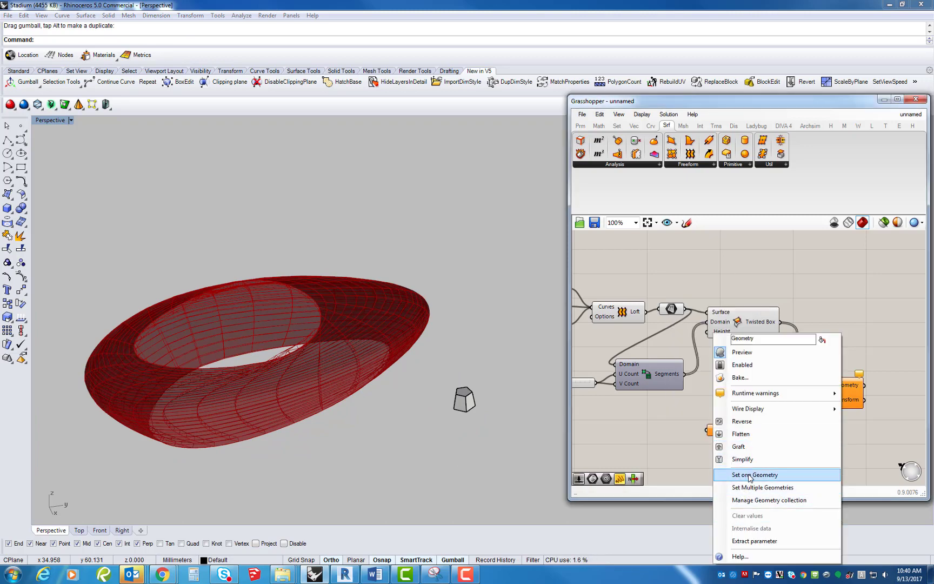
click(755, 475)
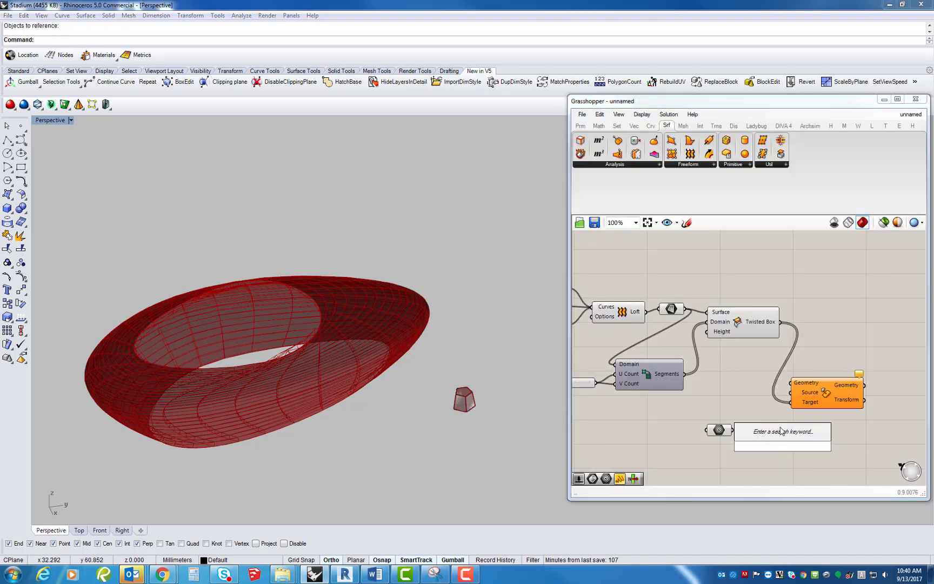
Add a Bounding Box of the solid and wire the solid and its box into Box Morph.
text(bound)
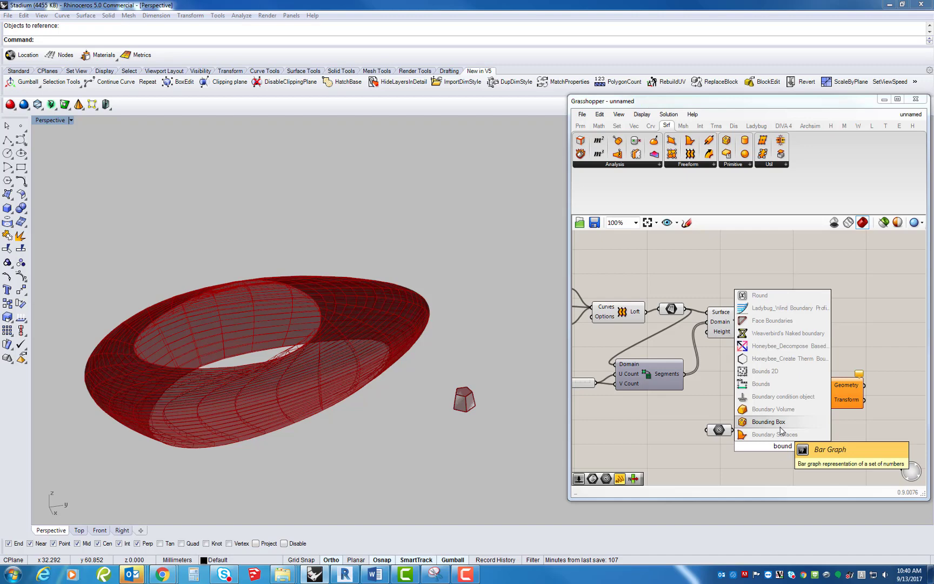
click(767, 422)
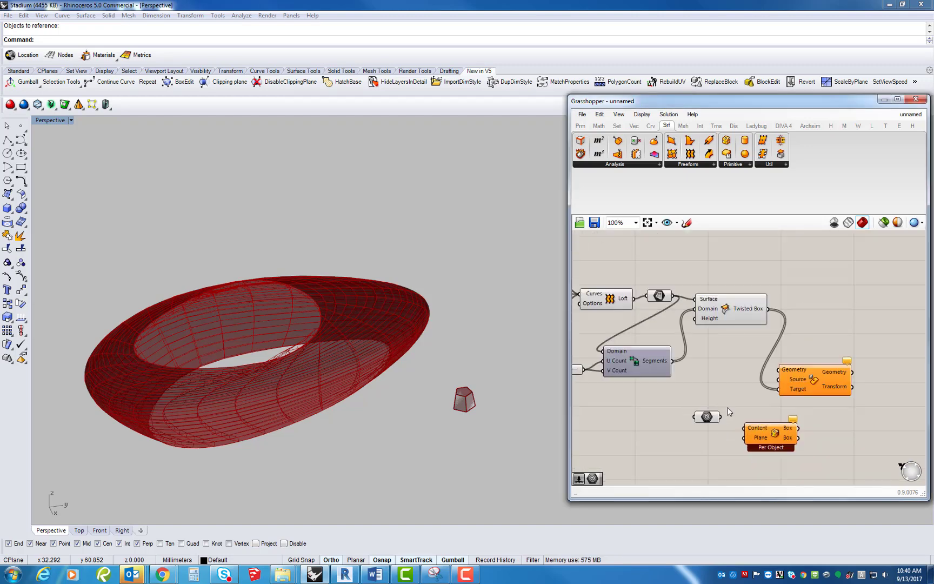
click(706, 417)
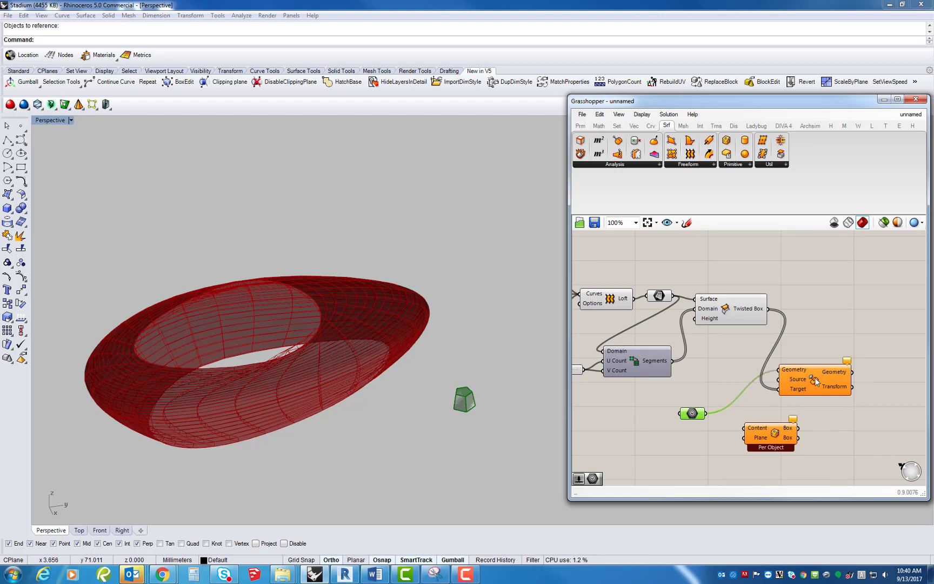
mouse_move(773, 386)
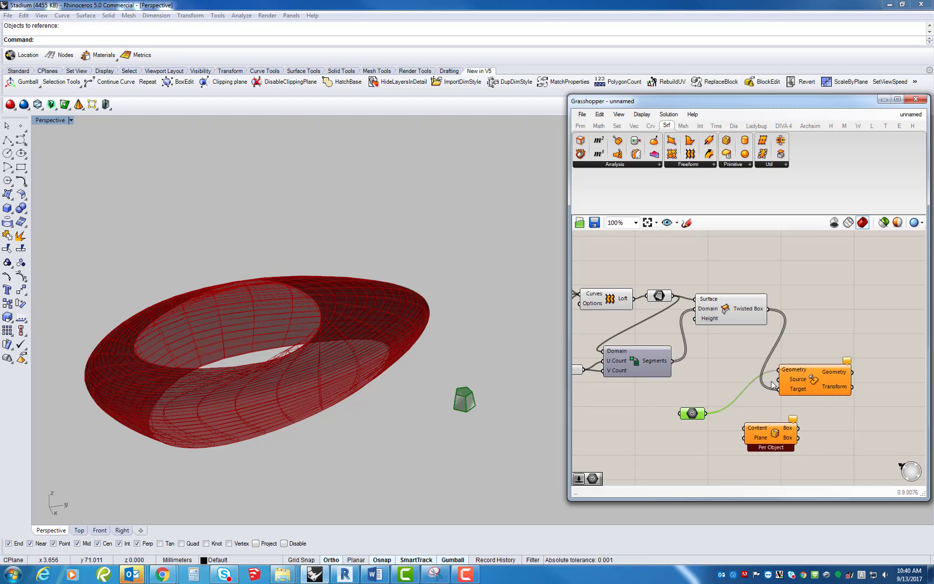
mouse_move(784, 400)
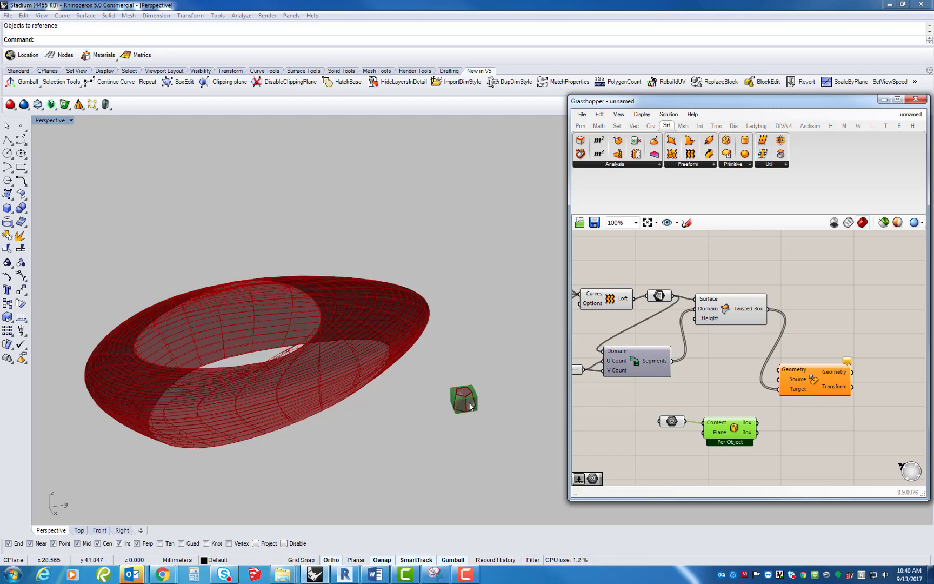
mouse_move(353, 297)
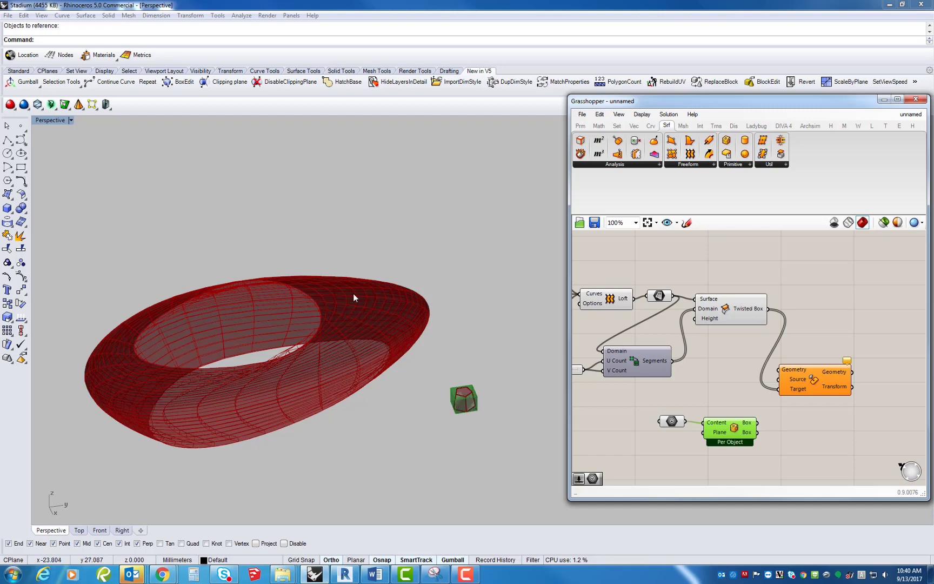
mouse_move(243, 306)
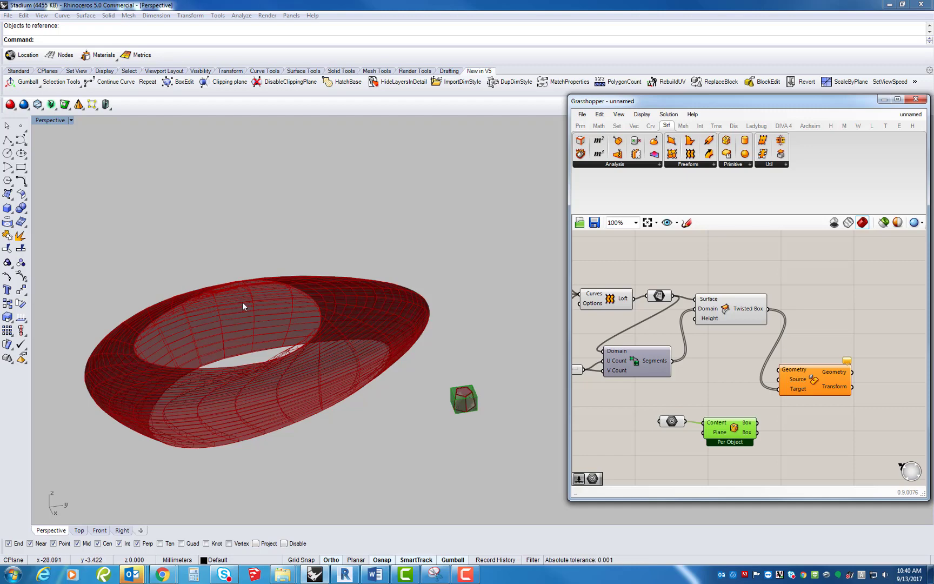
mouse_move(760, 429)
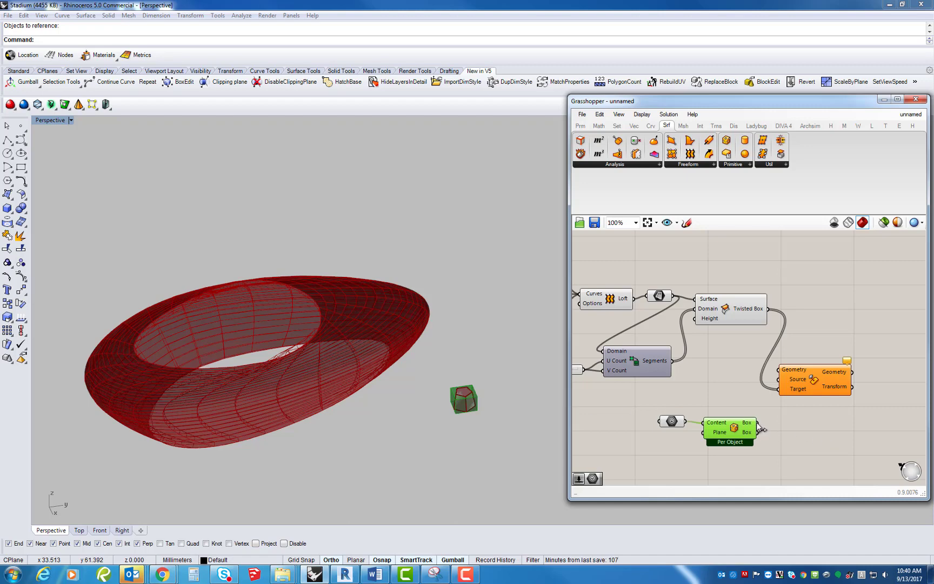
mouse_move(761, 417)
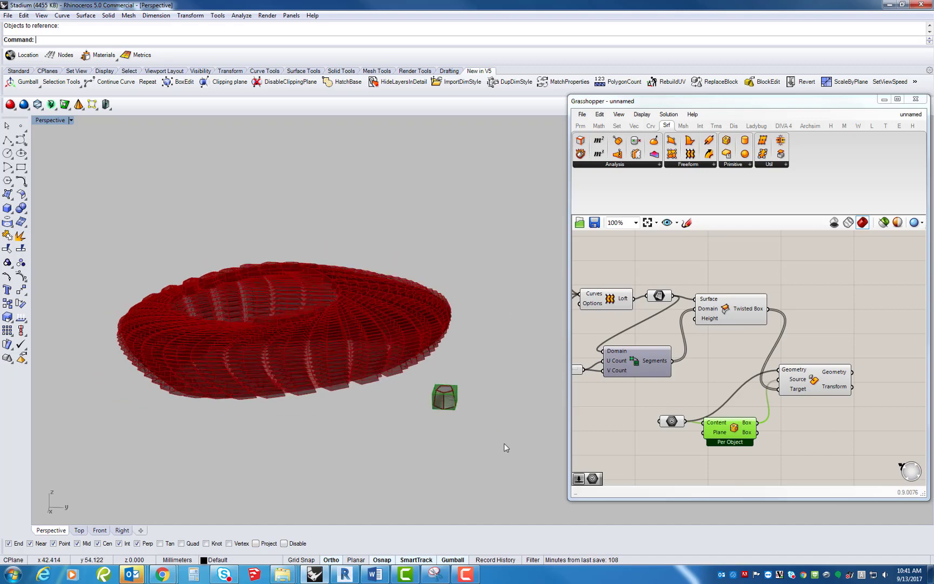
Draw a small sphere near the solid and re-reference the morph geometry via Set one Geometry.
click(8, 211)
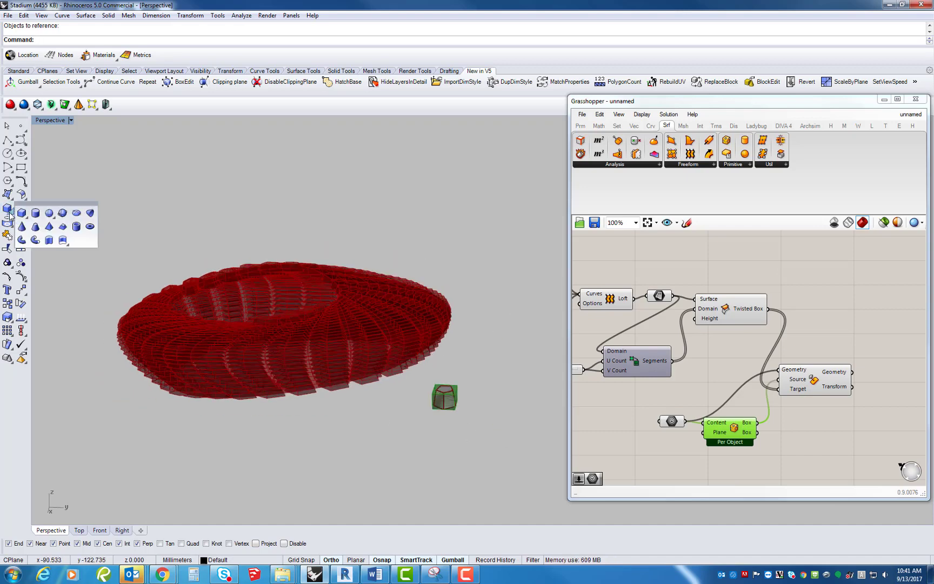
mouse_move(77, 226)
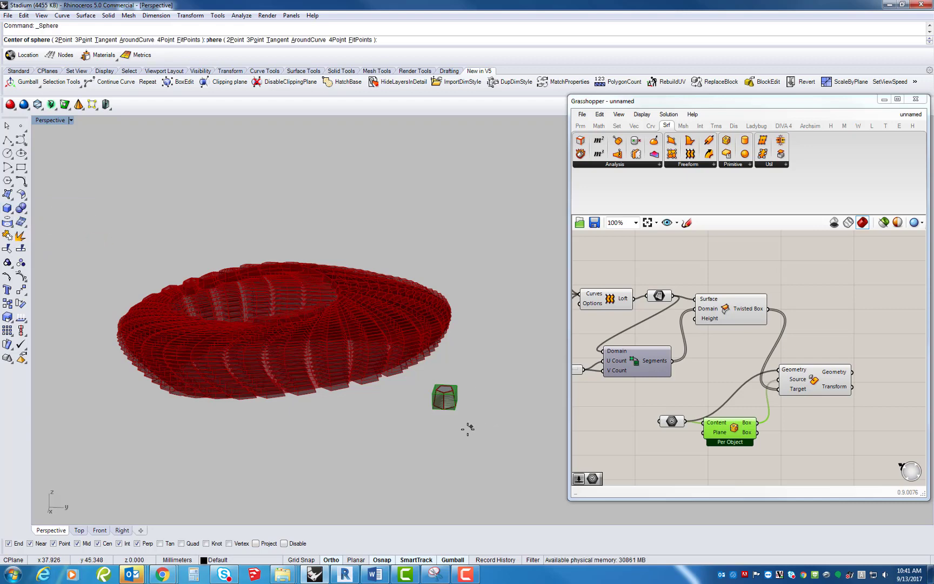
click(458, 436)
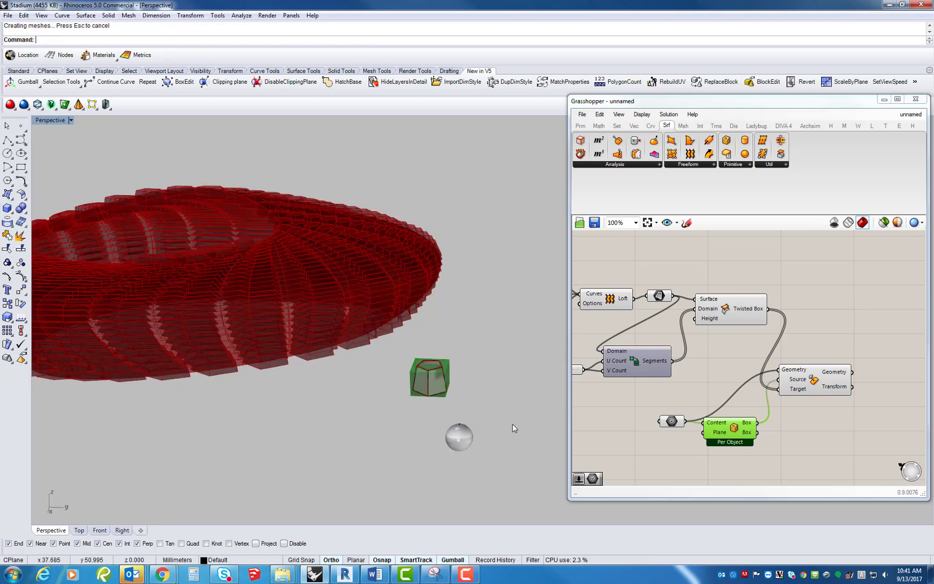
right_click(795, 379)
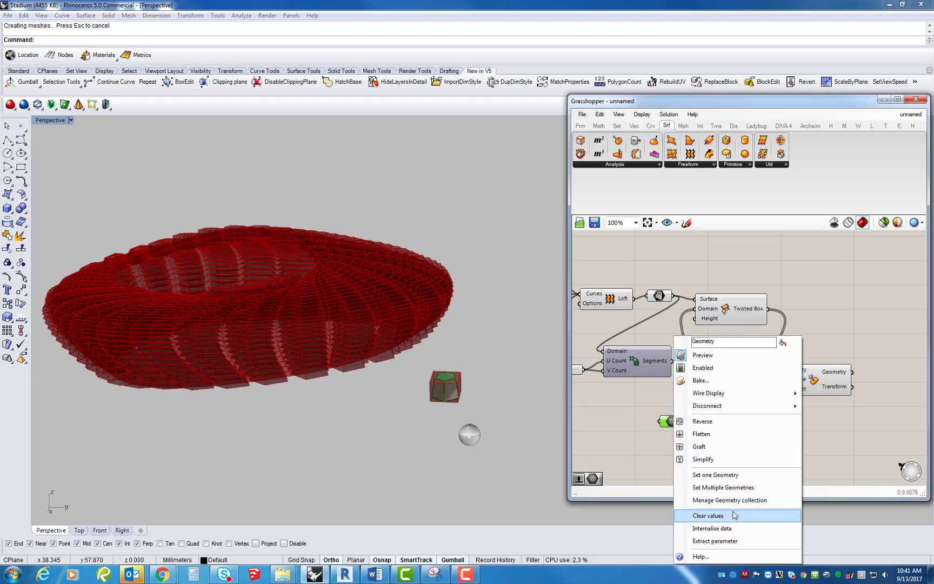
click(708, 515)
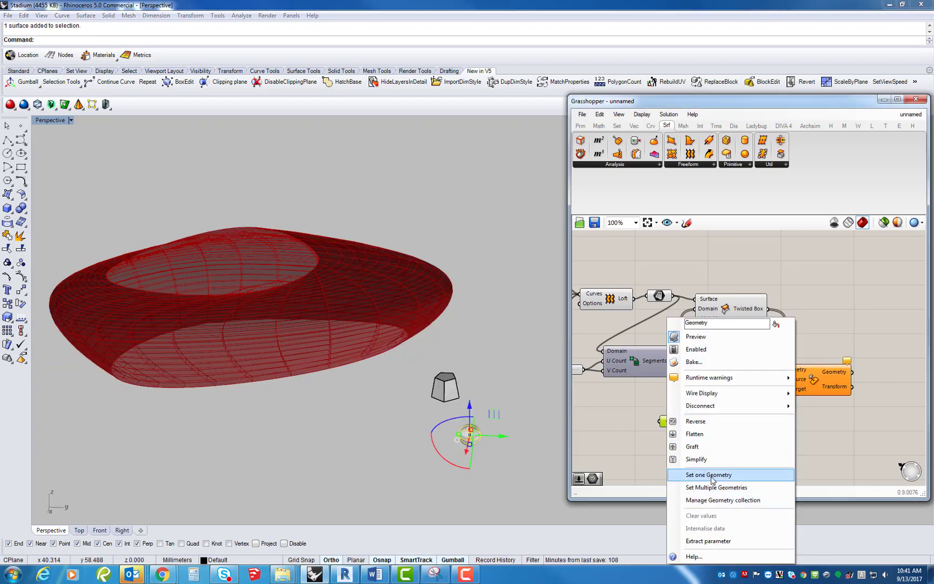
click(708, 475)
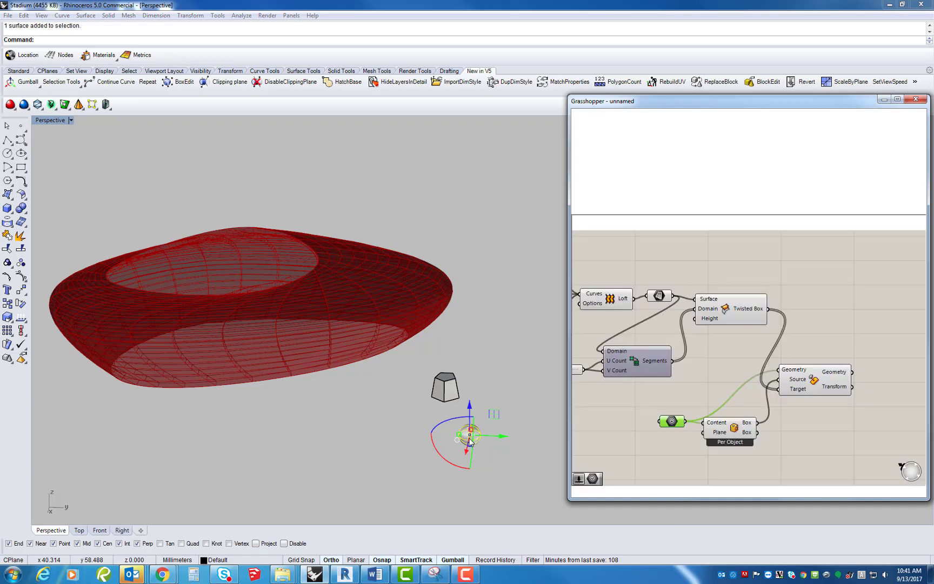
mouse_move(493, 442)
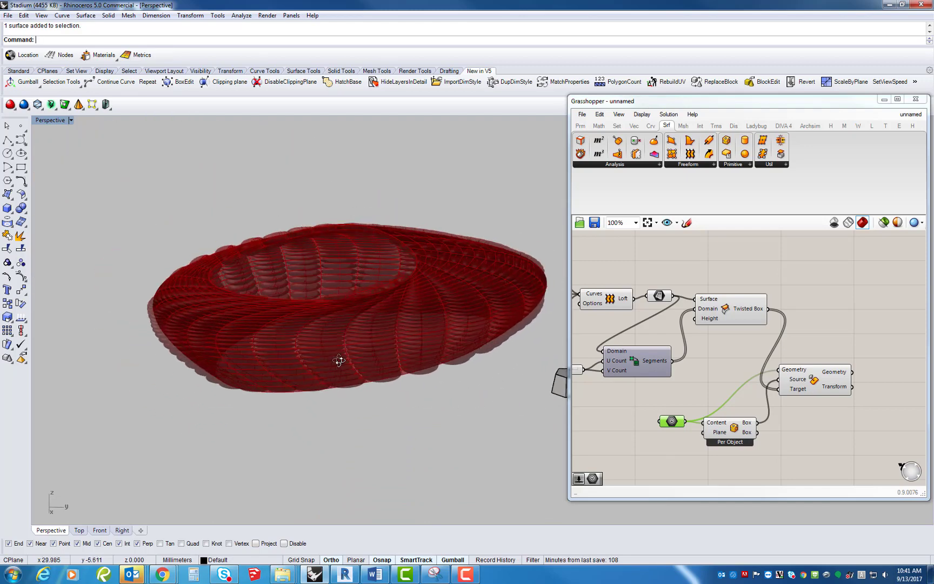
Drive the divider's U and V counts with Number Sliders set to 25 and 50.
scroll(down, 3)
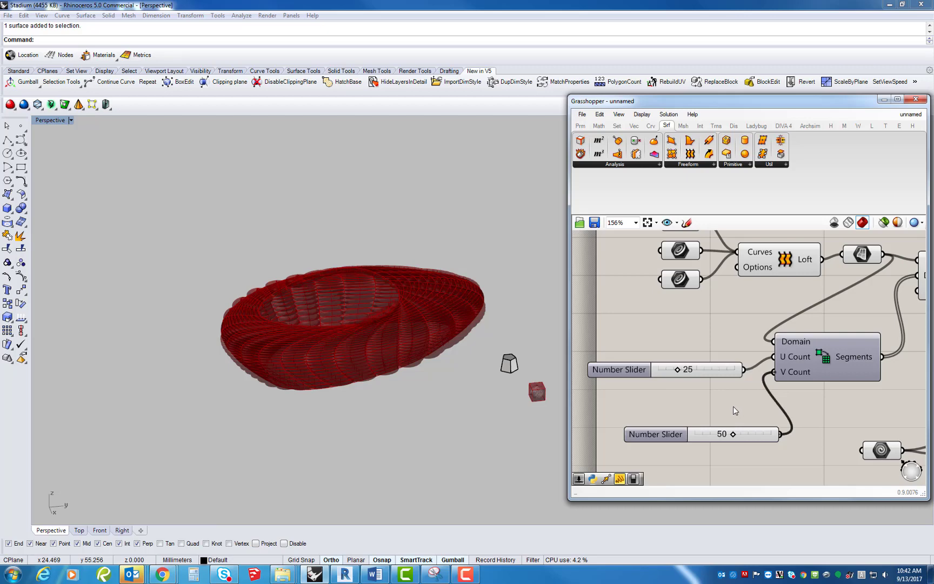
mouse_move(447, 410)
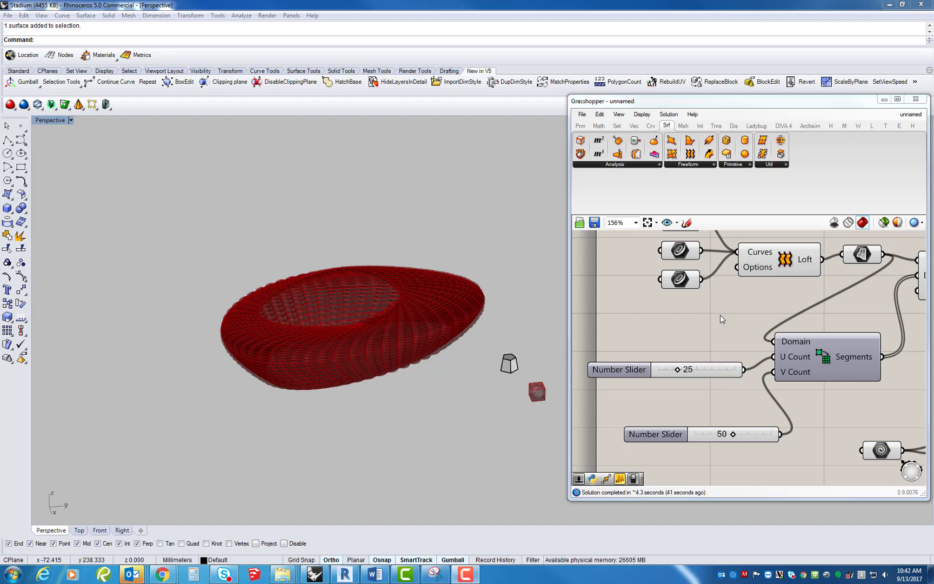
mouse_move(316, 285)
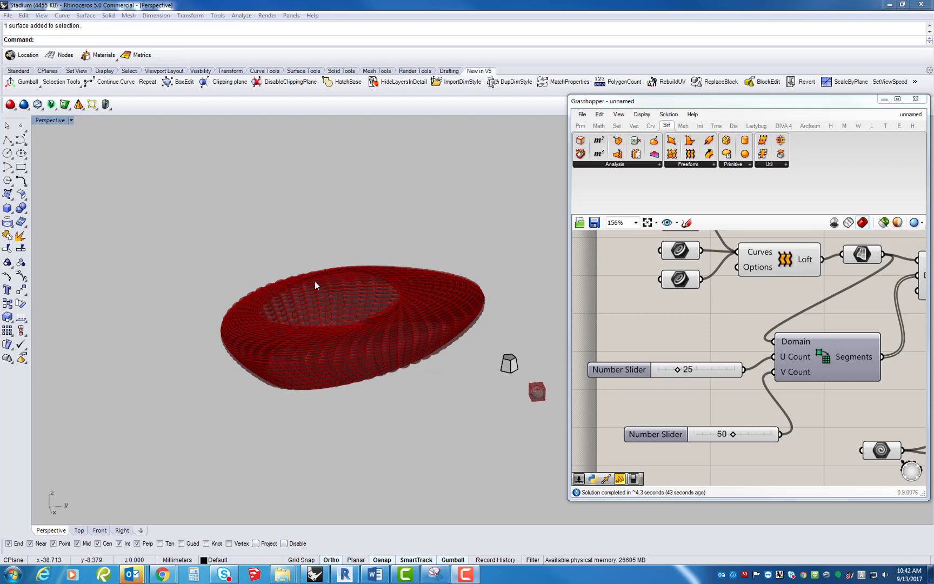
mouse_move(456, 295)
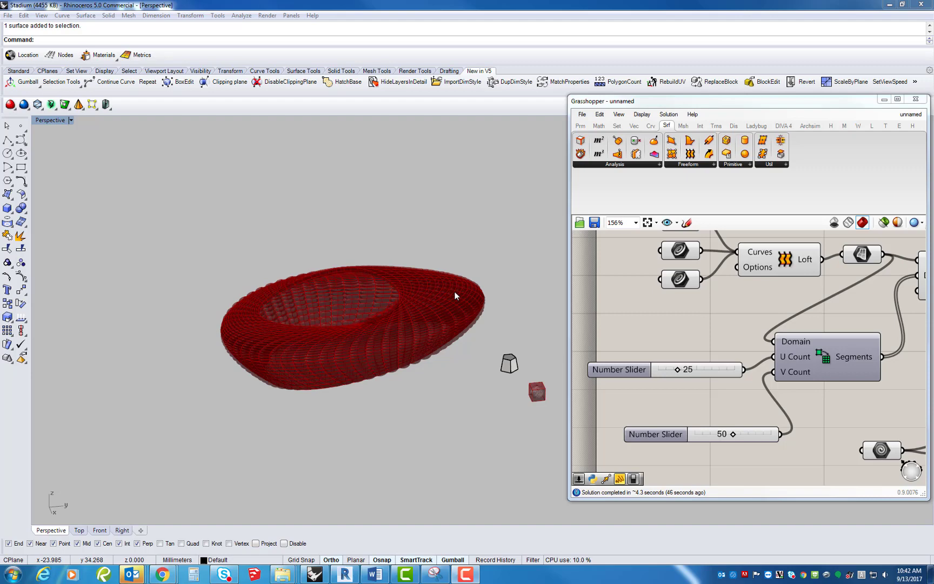
mouse_move(335, 335)
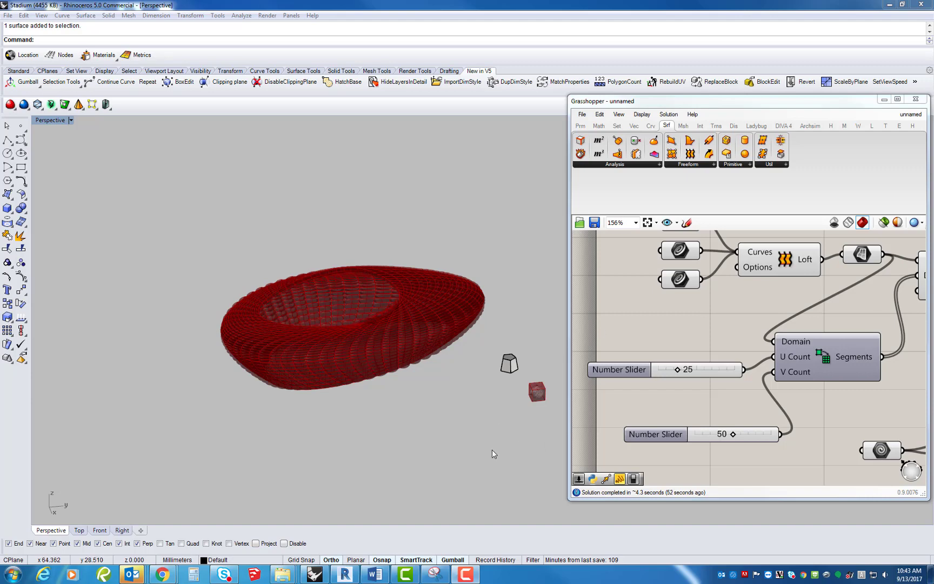
mouse_move(520, 374)
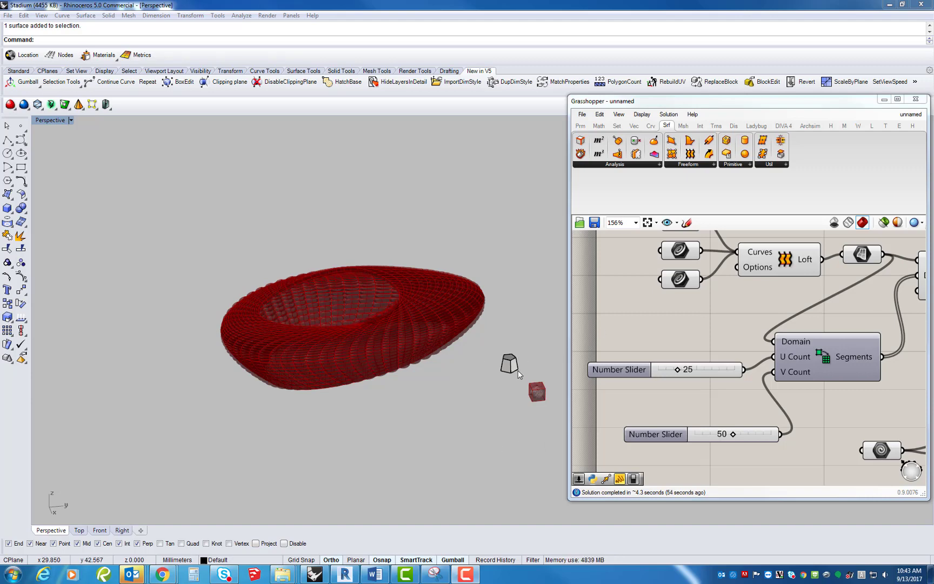
mouse_move(399, 347)
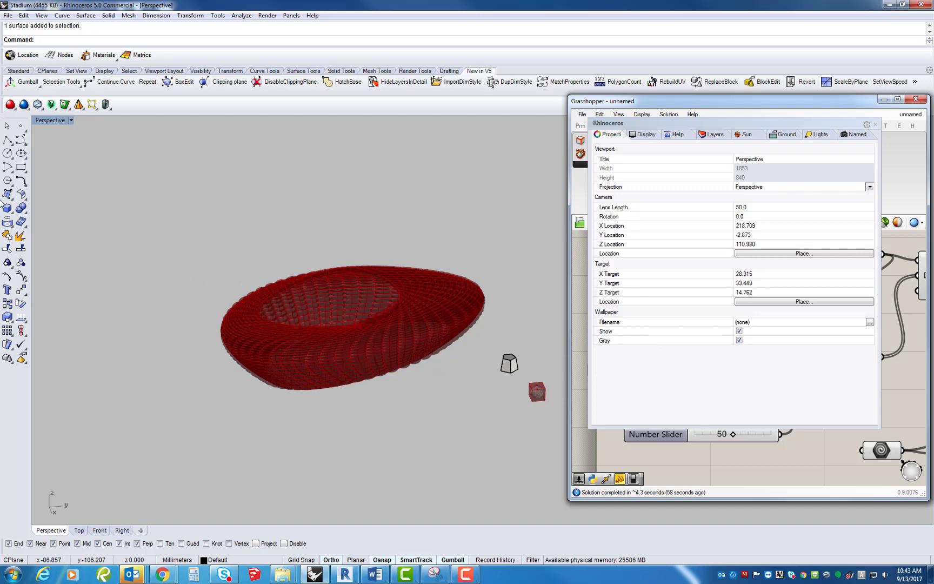
Rebuild the plane with 10 by 10 control points and turn its points on for deforming.
click(466, 234)
text(Rebuild)
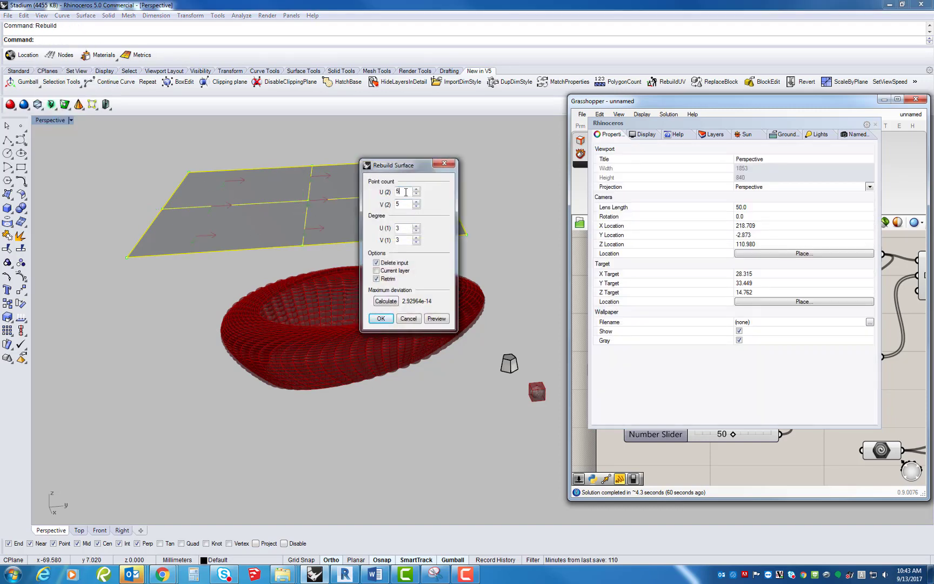
text(10)
click(464, 39)
text(Poin)
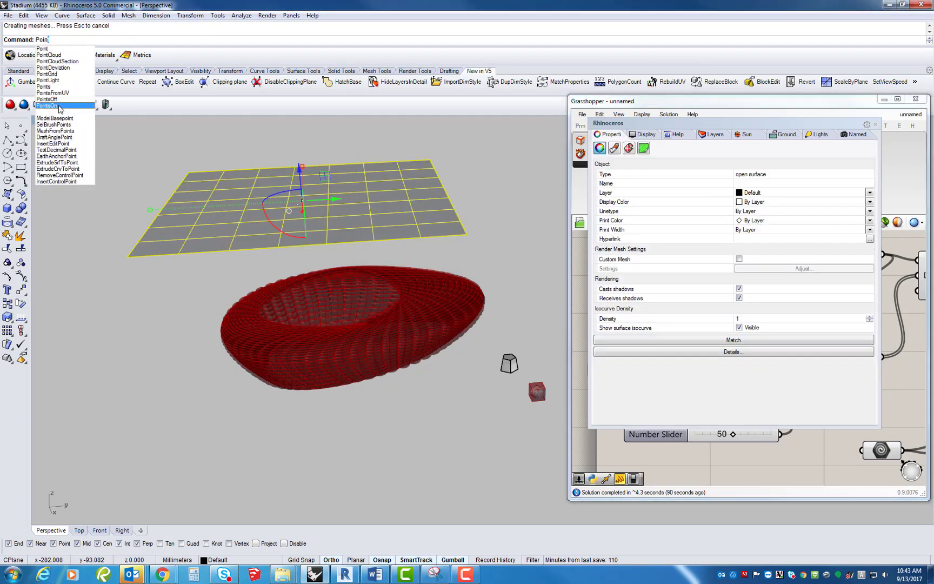
click(46, 106)
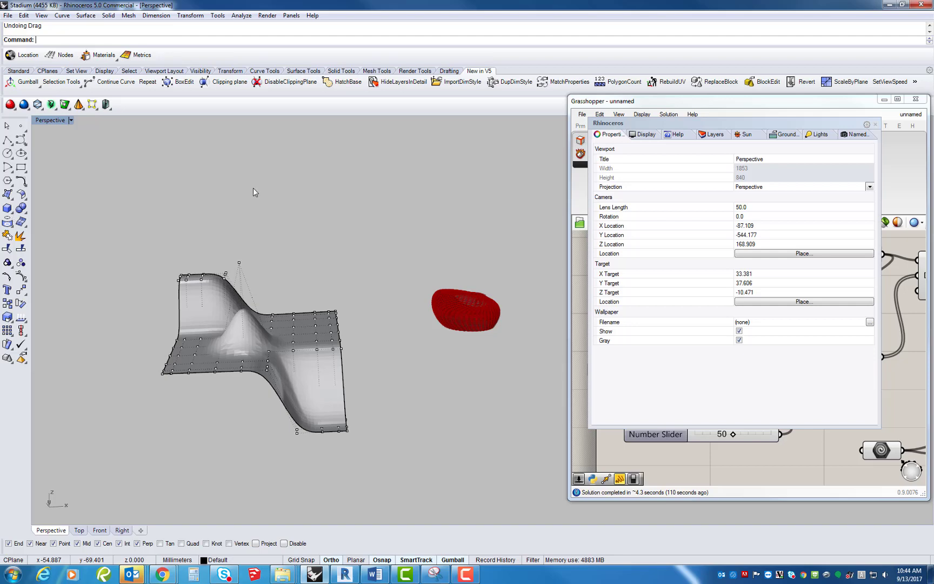
mouse_move(800, 441)
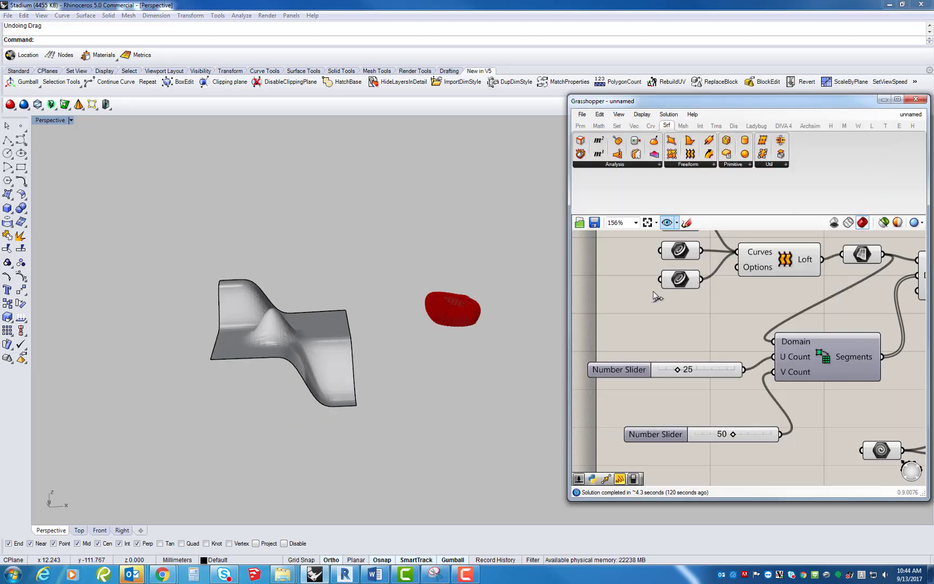
Set the Surface parameter to the freeform surface so morphed solids cover it instead of the ring.
scroll(up, 3)
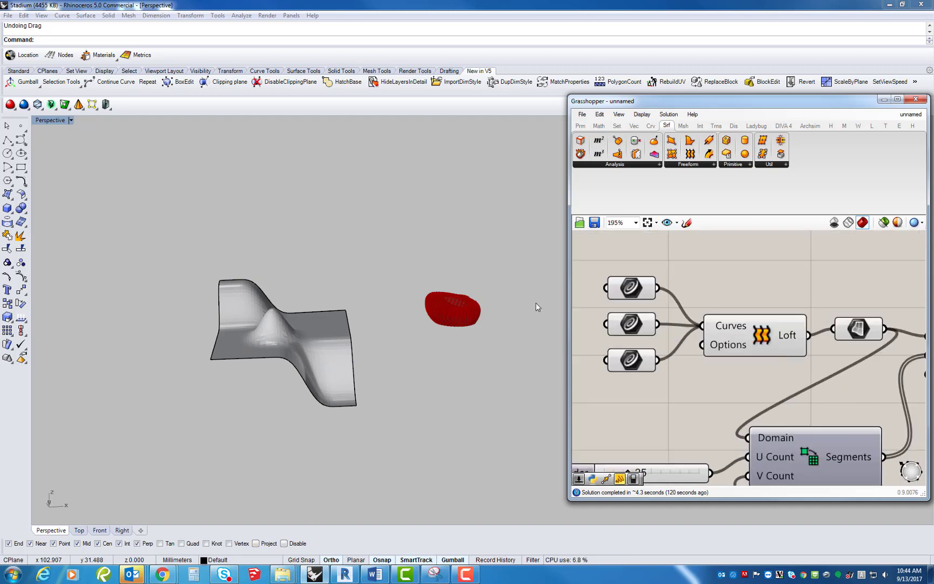
right_click(703, 314)
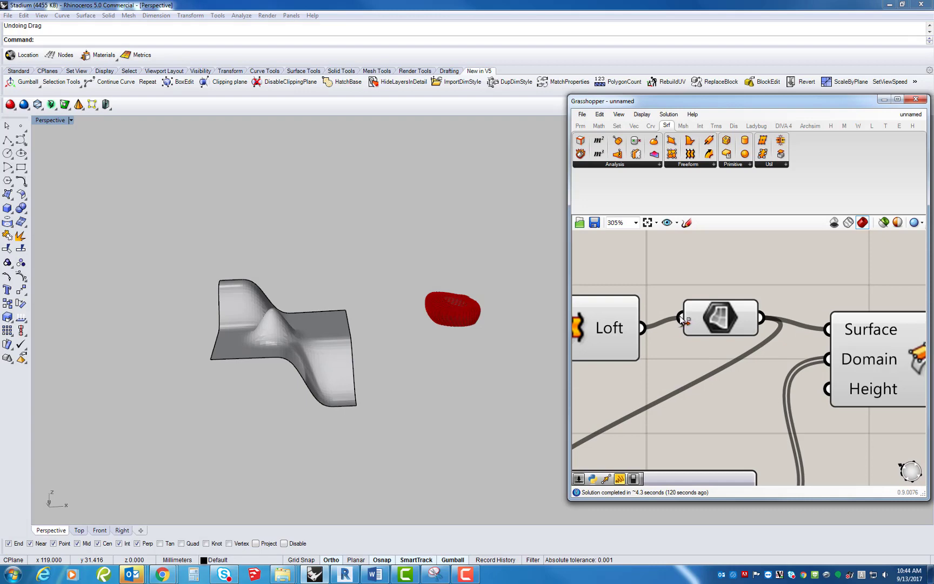
scroll(down, 3)
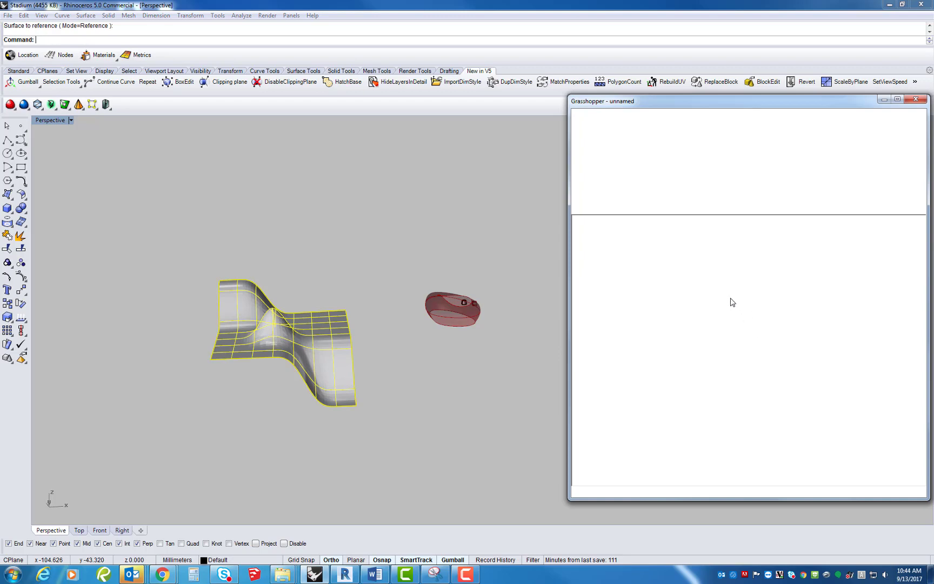
mouse_move(686, 301)
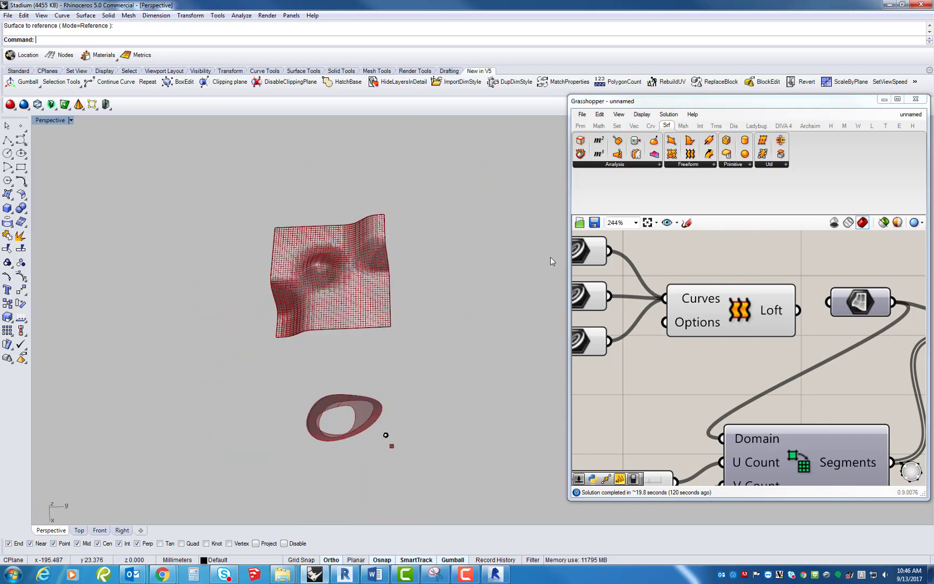
mouse_move(455, 358)
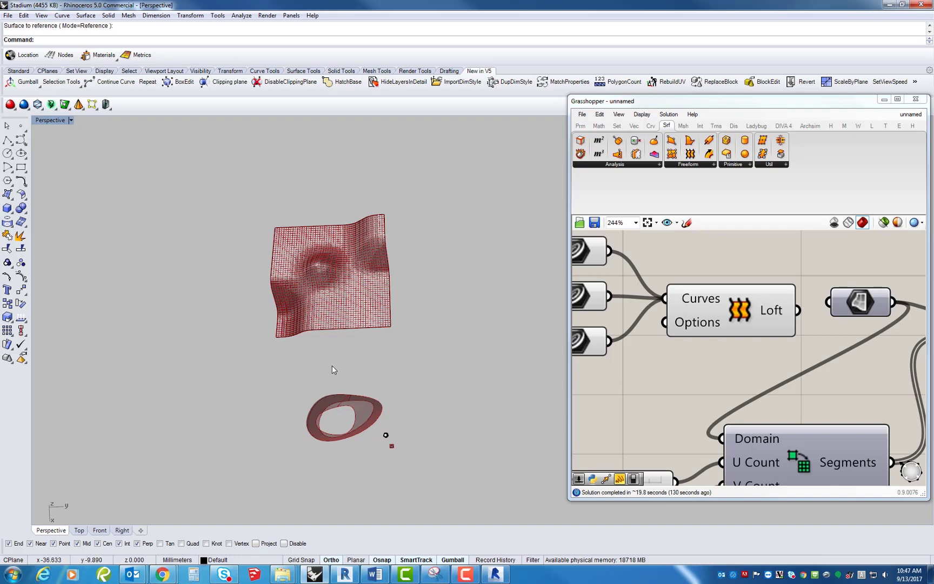
scroll(down, 3)
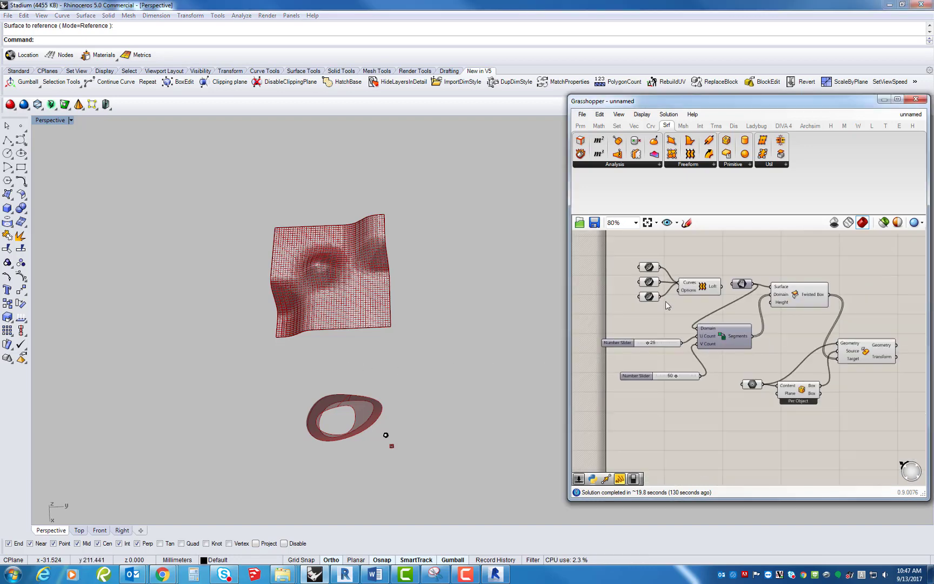
mouse_move(413, 354)
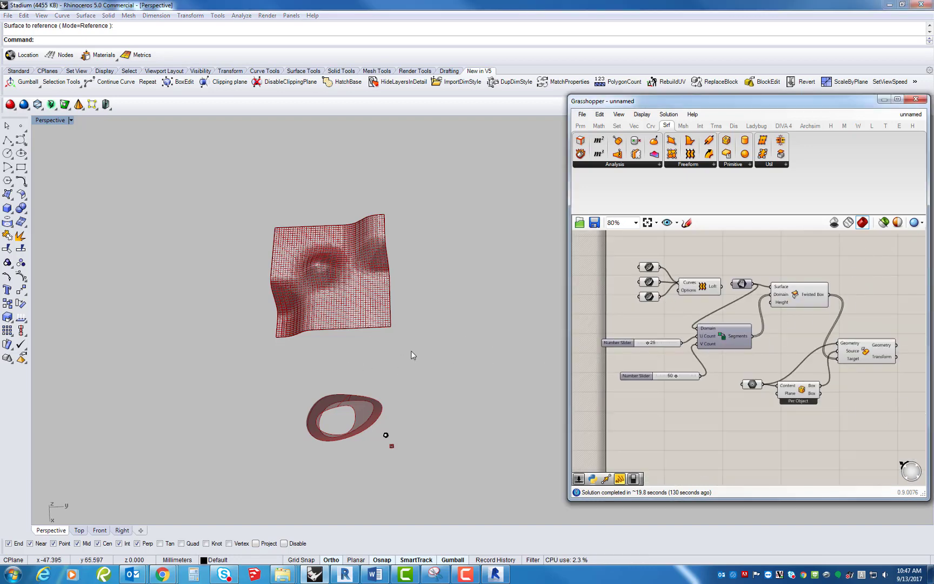